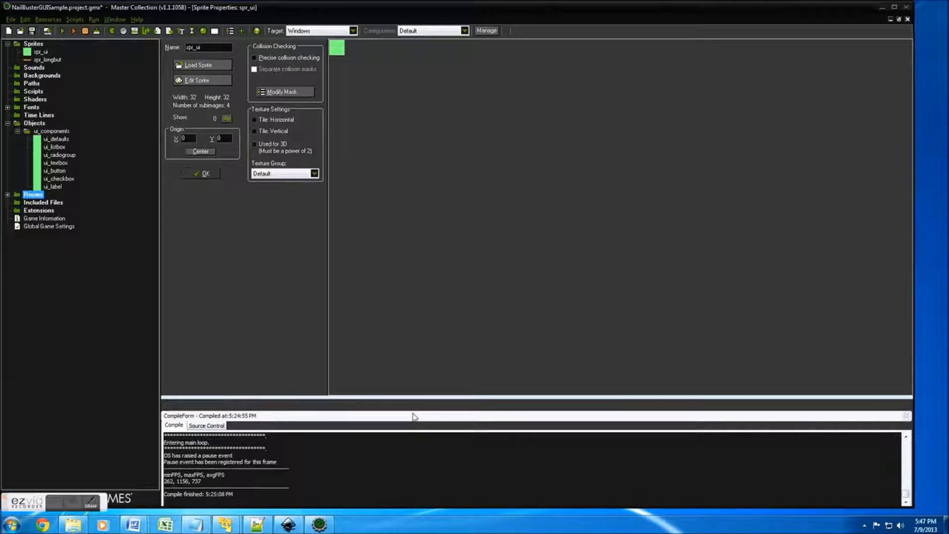
mouse_move(342, 332)
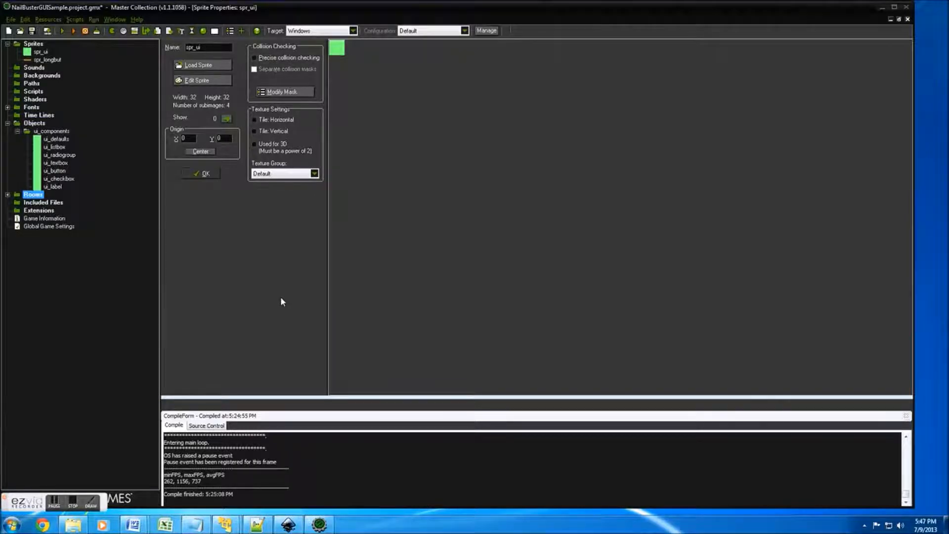
mouse_move(242, 279)
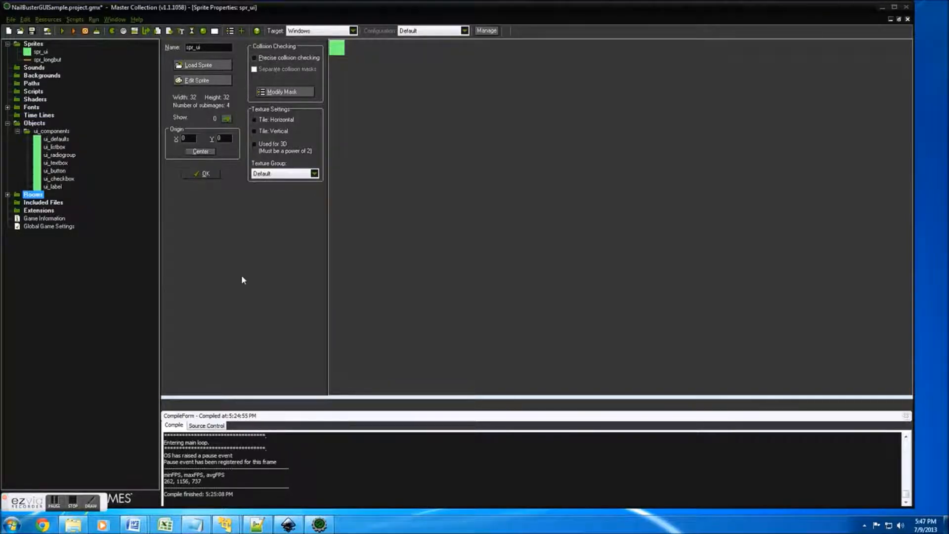
mouse_move(238, 305)
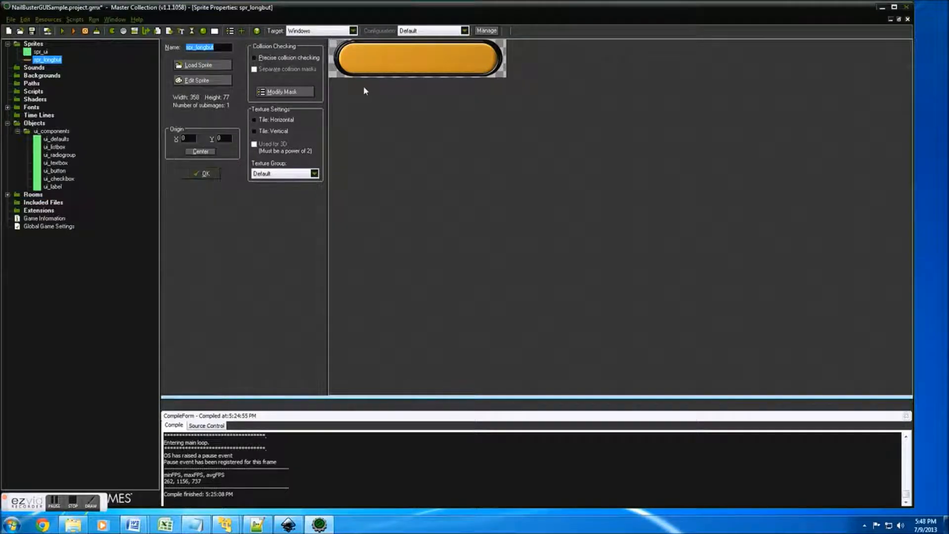
mouse_move(414, 65)
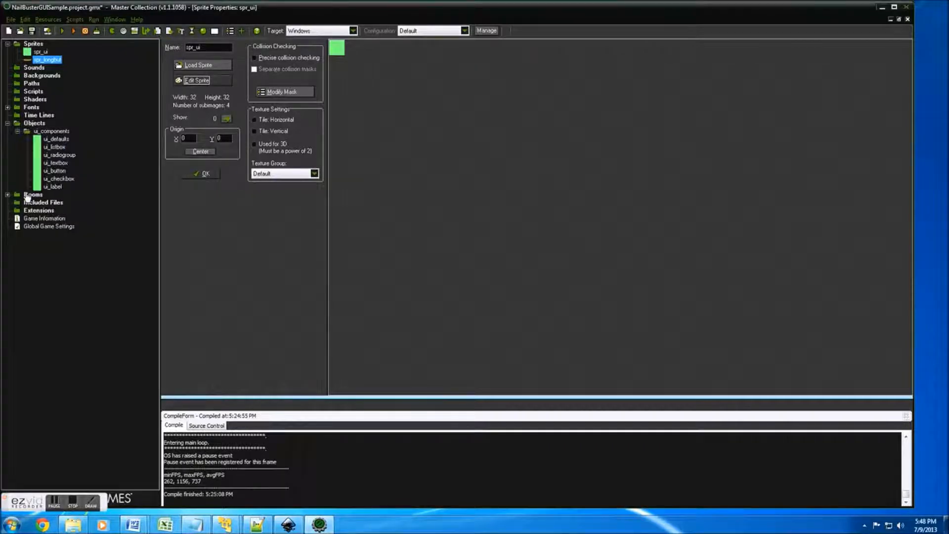
- Open rm_main, hide its grid, and set the room background colour to olive
double_click(40, 210)
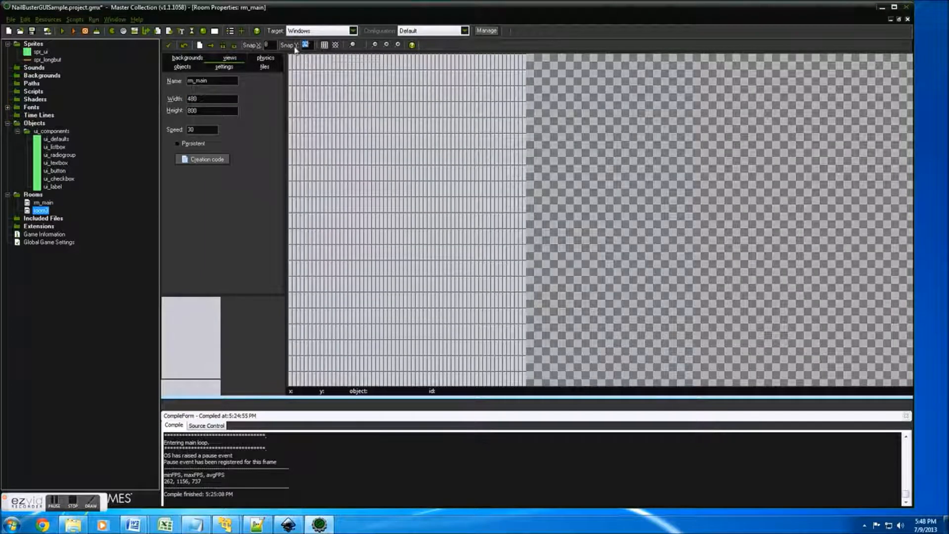
left_click(324, 45)
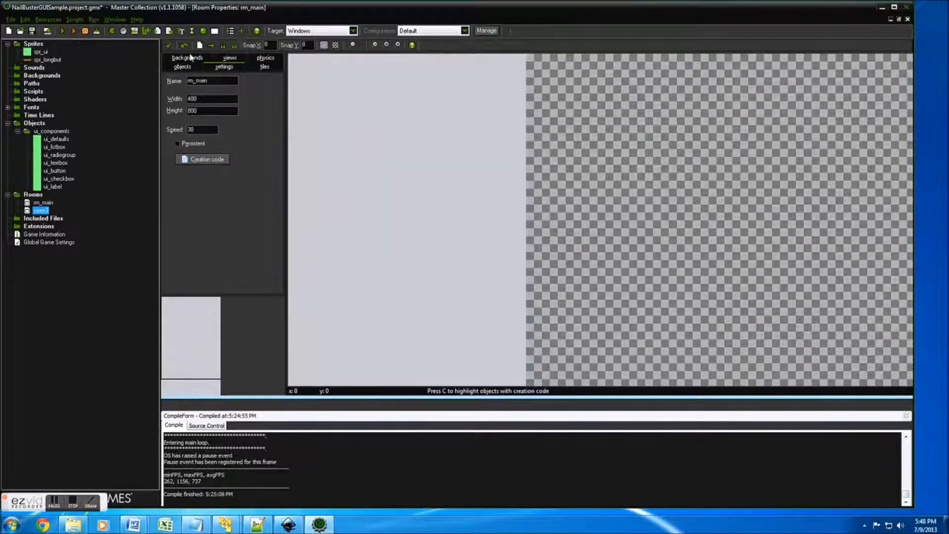
left_click(188, 58)
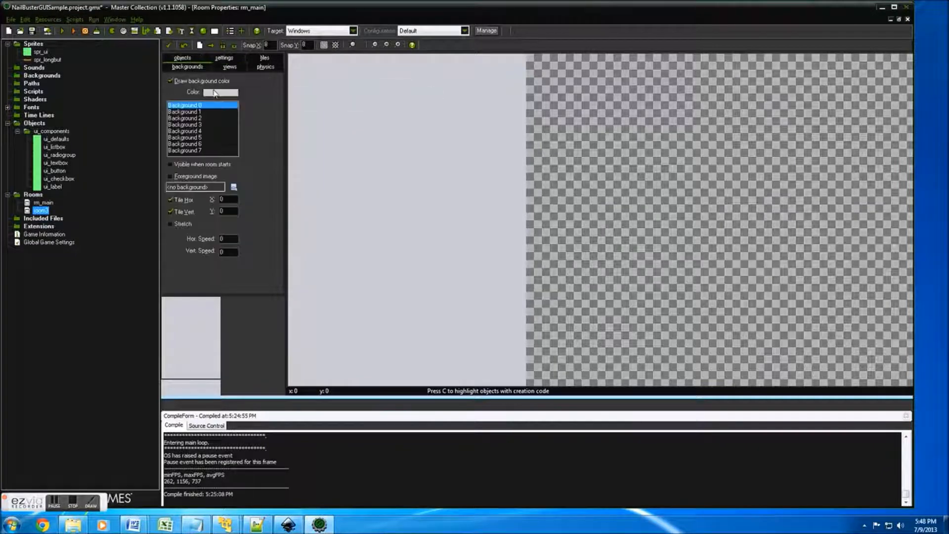
left_click(220, 92)
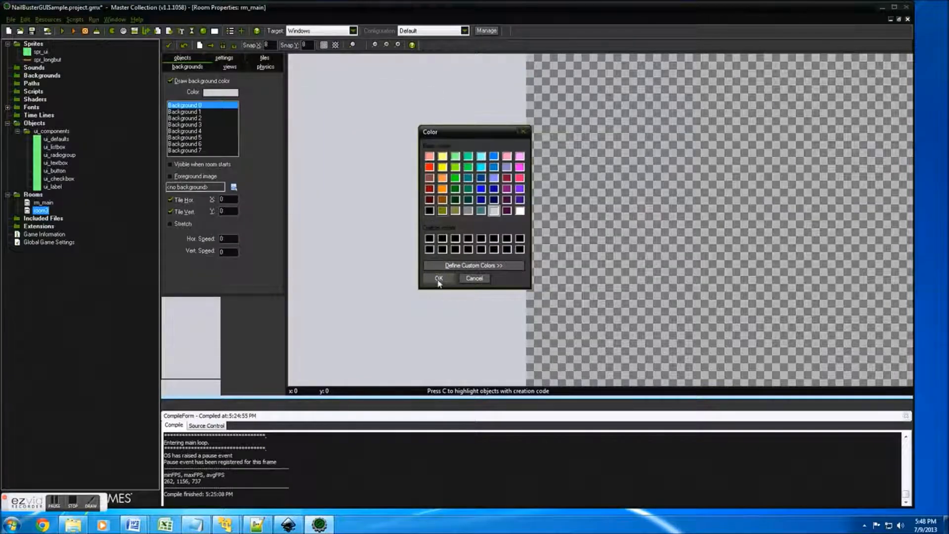
left_click(438, 278)
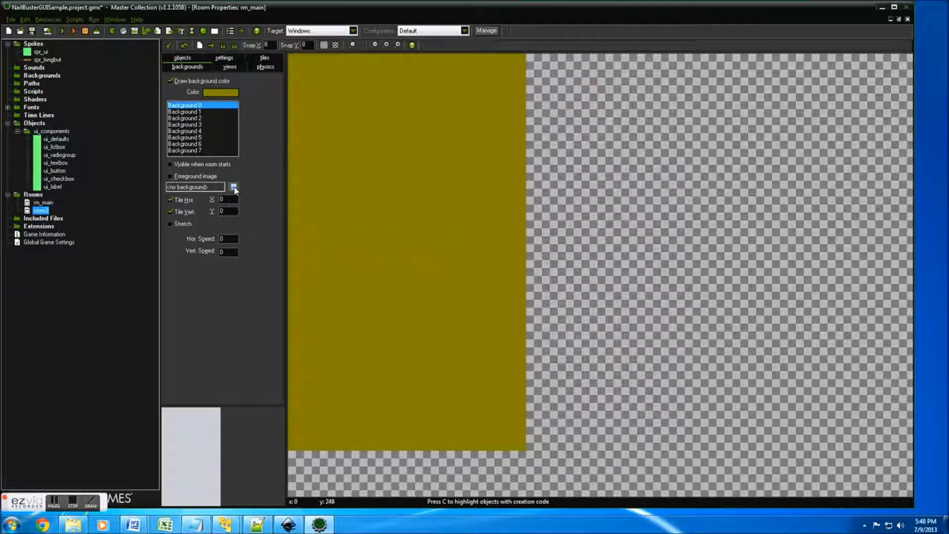
- Place a ui_button instance from ui_components near the top of rm_main and stretch it wide
left_click(182, 67)
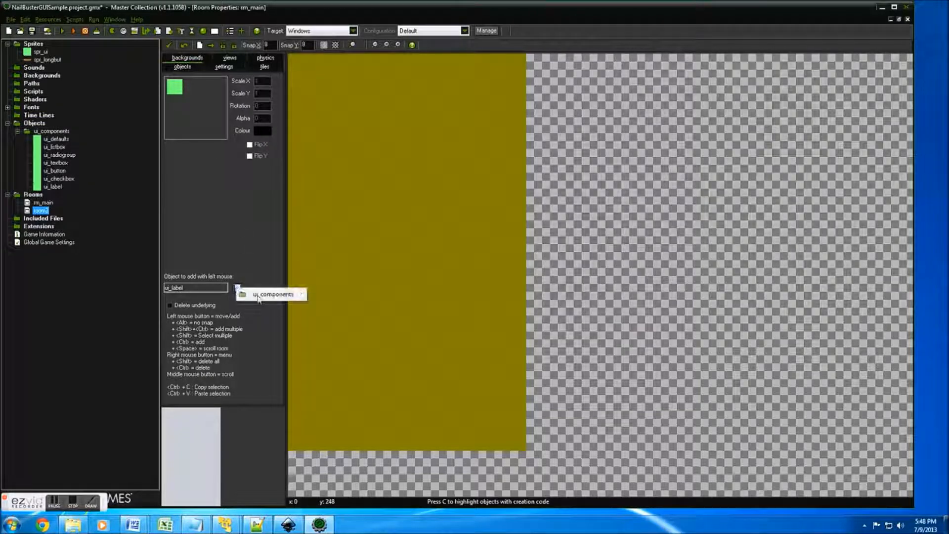
left_click(273, 294)
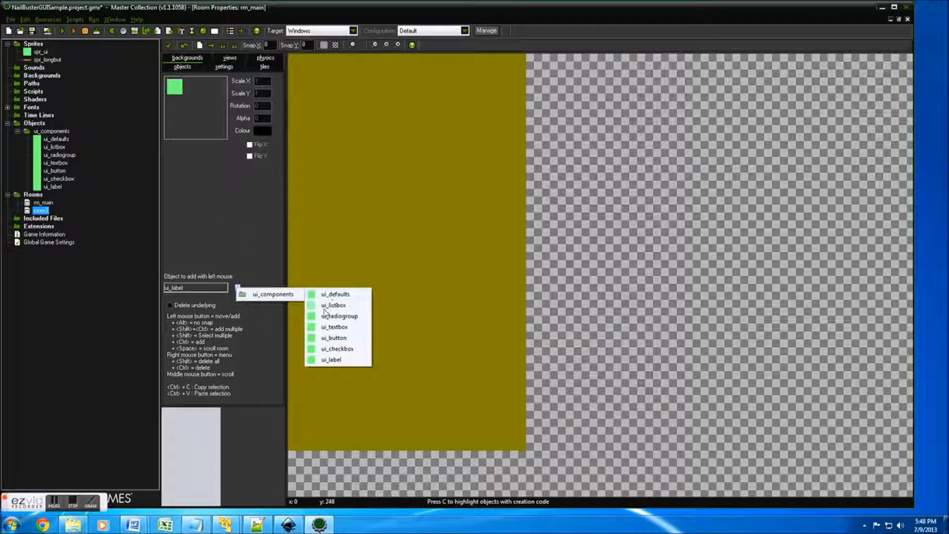
left_click(332, 337)
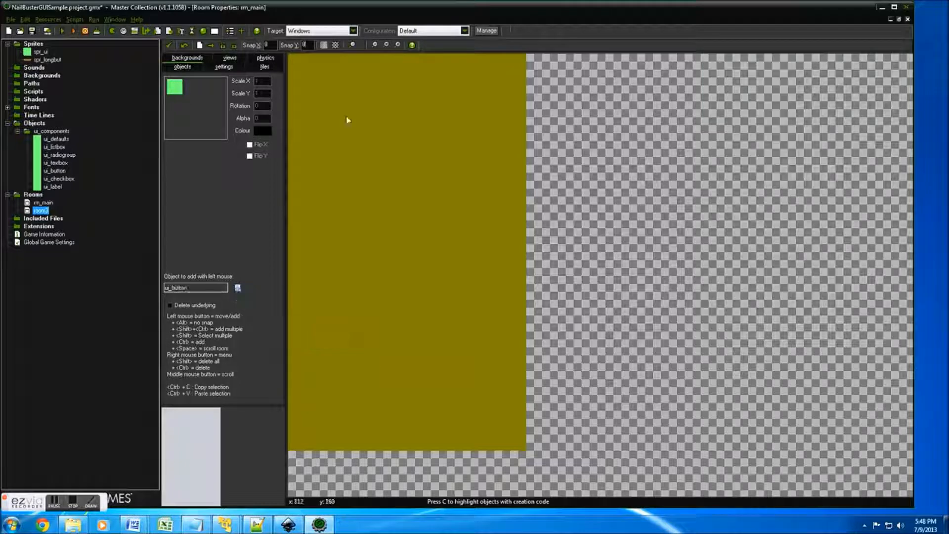
left_click(355, 101)
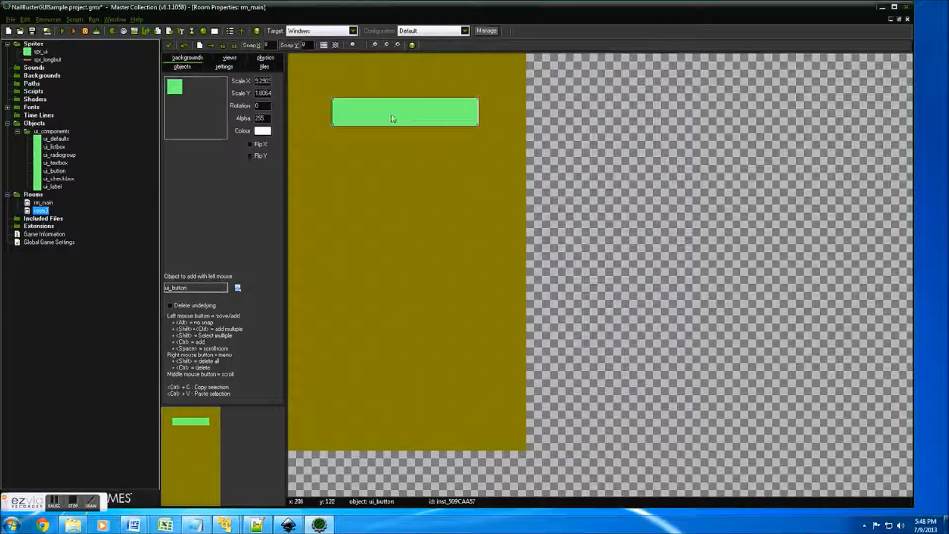
right_click(405, 112)
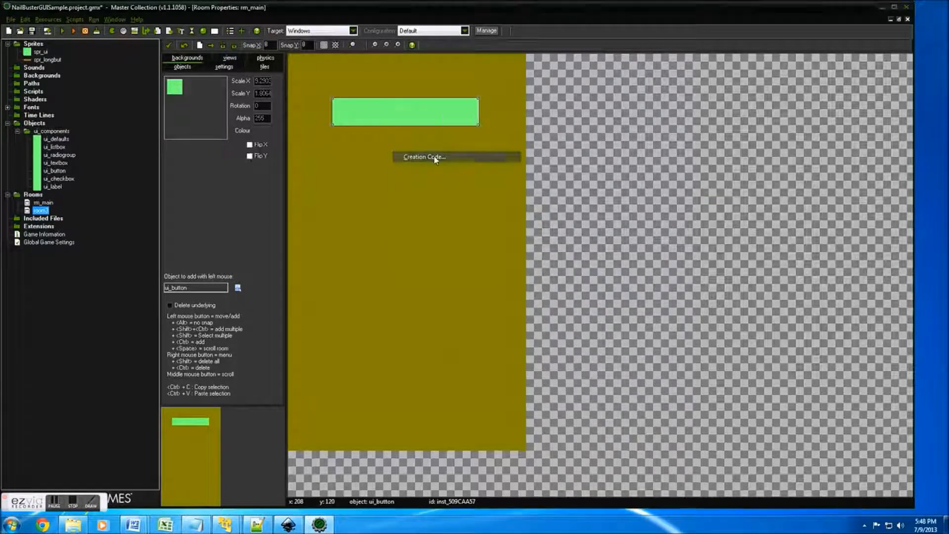
- In the button's creation code, set uiTextValue to 'Play Game'
left_click(424, 156)
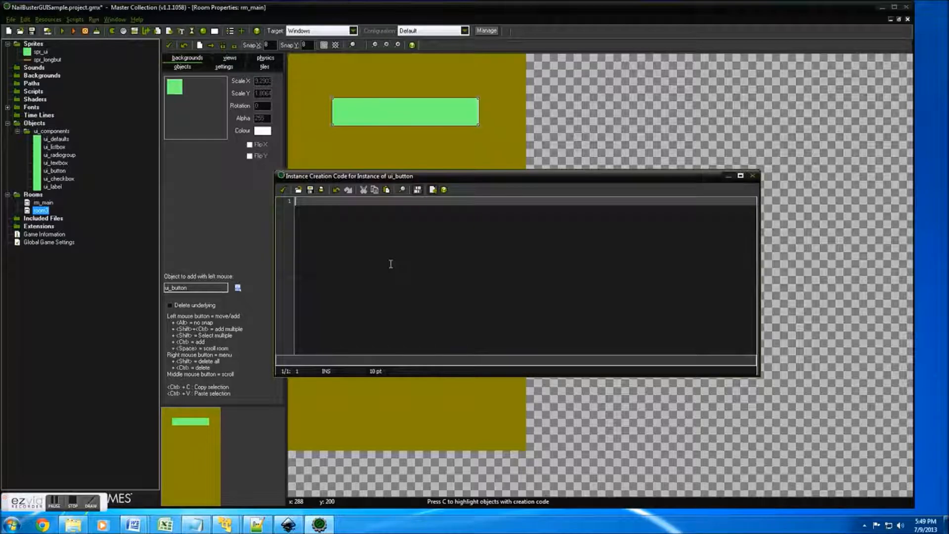
type("H")
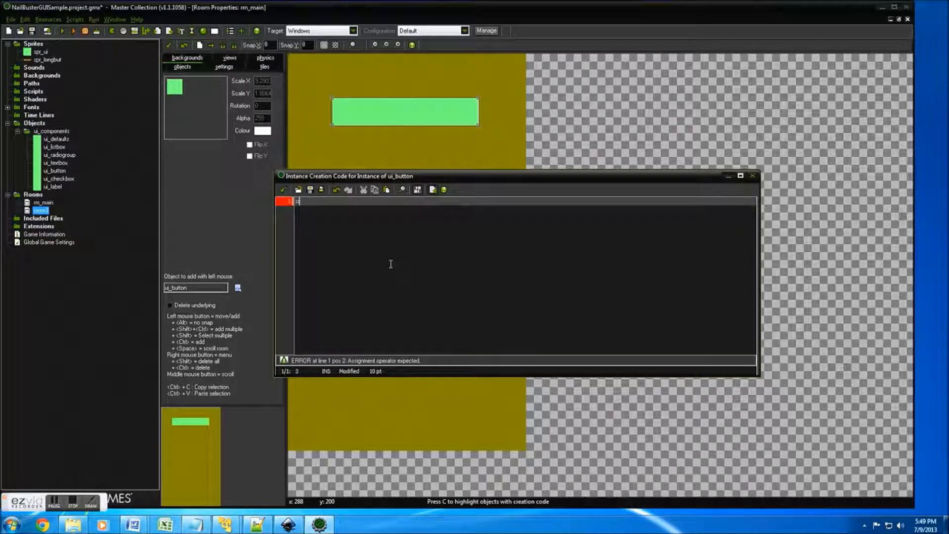
type("uiTextValue")
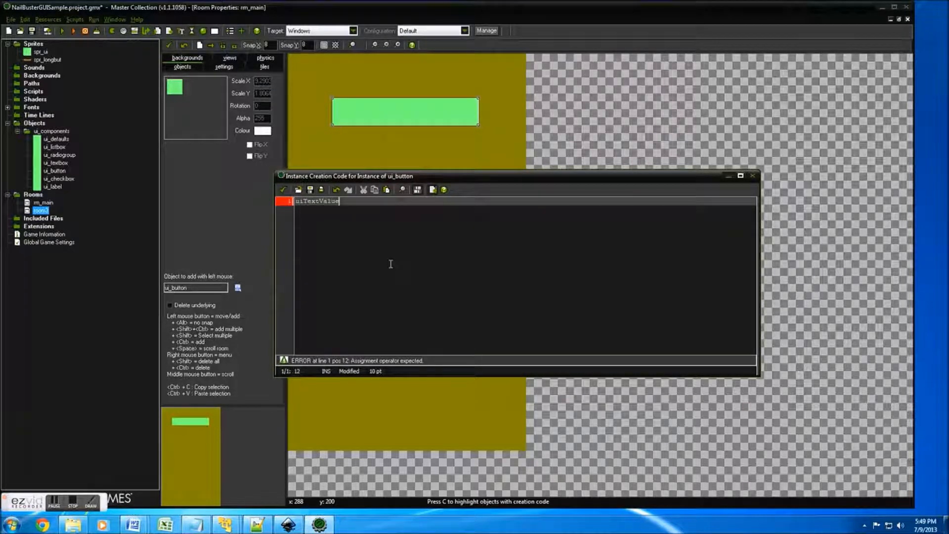
type("='B")
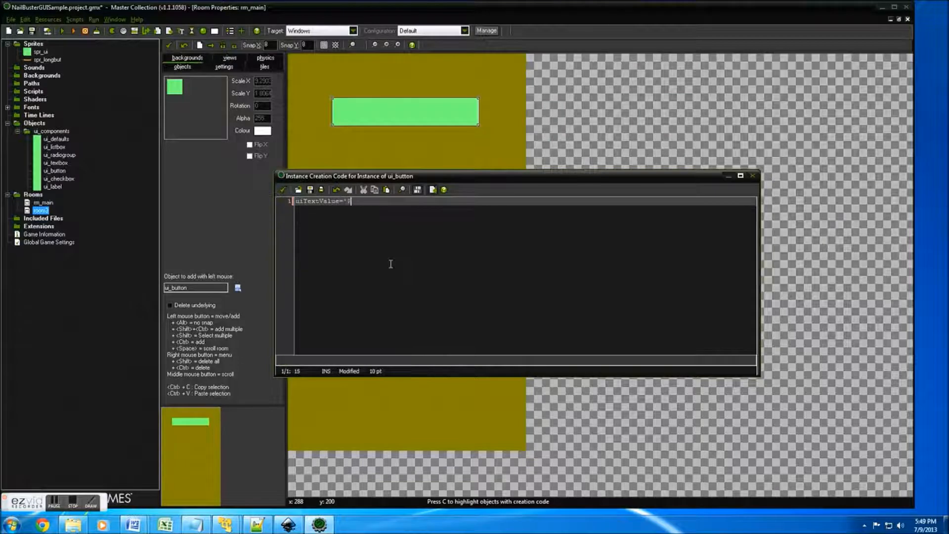
type("Play Game';")
type("uiButtonSprite=spr_u")
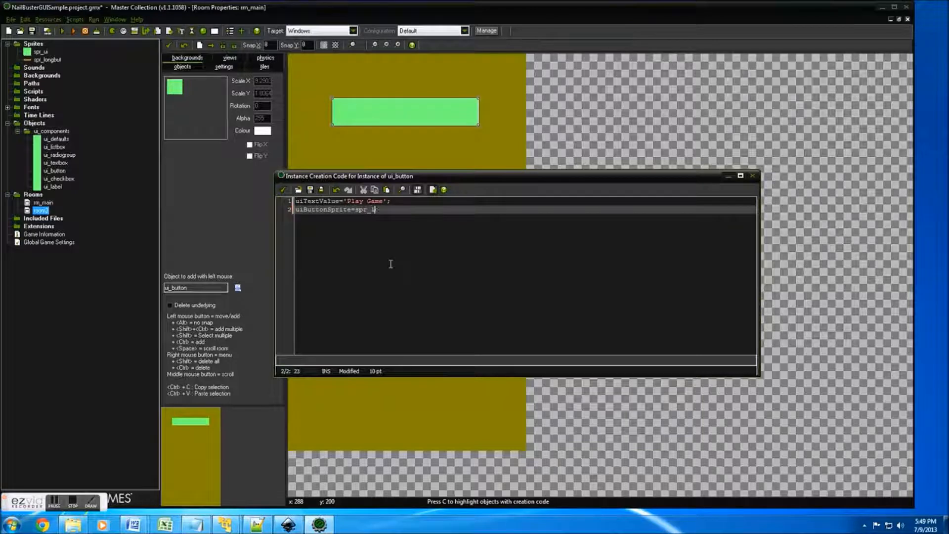
- Set the button sprite to spr_longbut with uiSpriteScale=1, and save the creation code
type("longbut;")
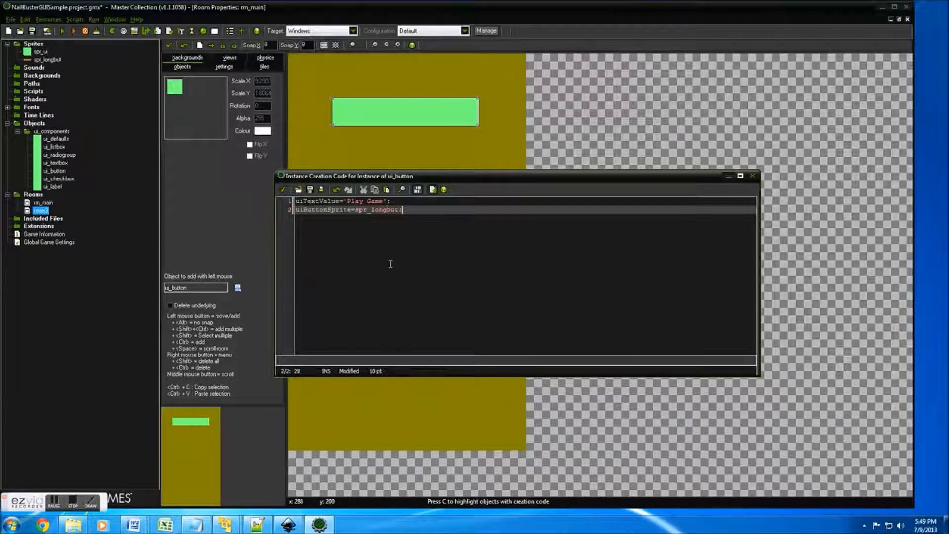
key("Return")
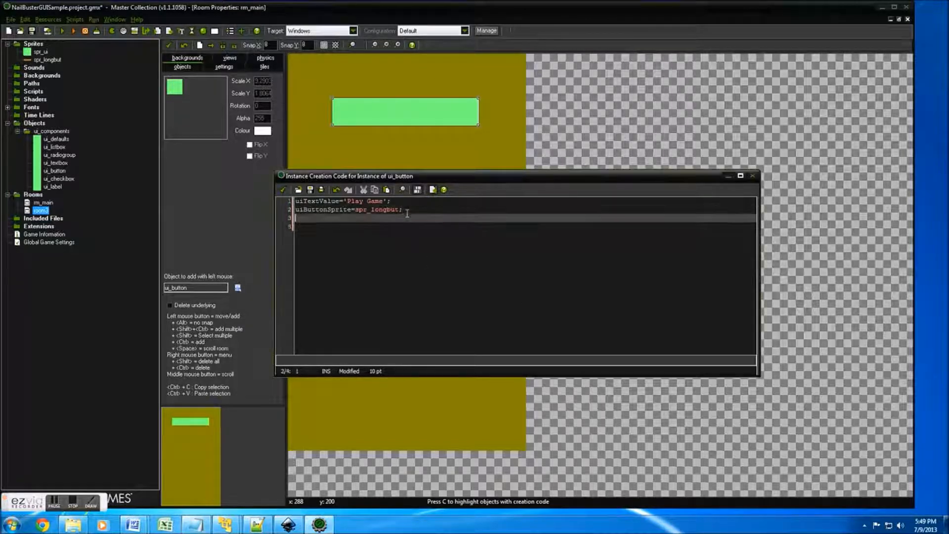
type("uiSpriteScale=1;")
type("uiDrawBackColor=false;")
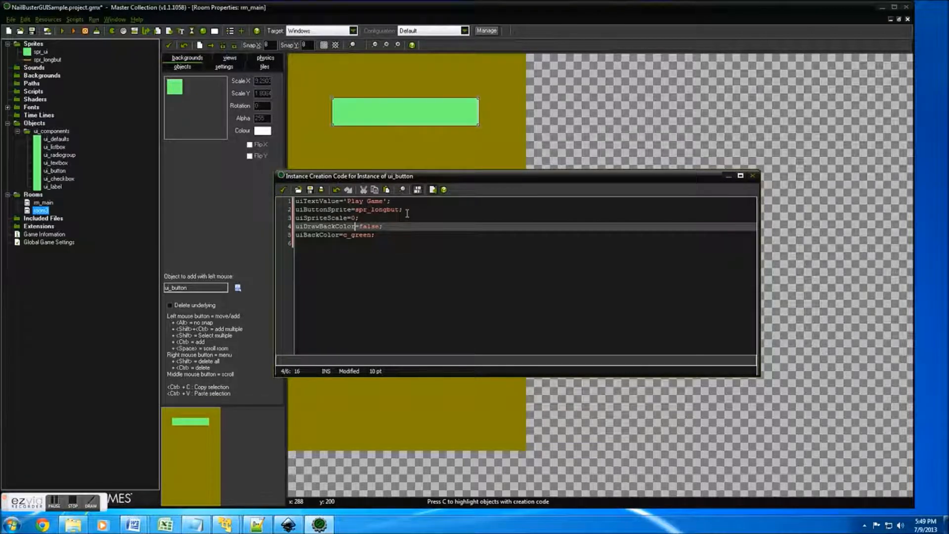
left_click(353, 235)
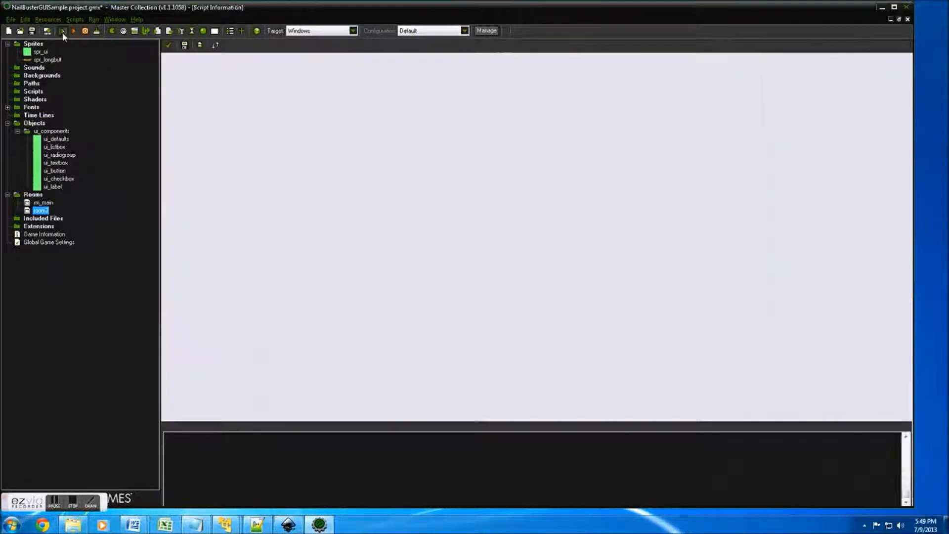
- Test-run the game, close it, move room1 ahead of rm_main, and run again
double_click(43, 203)
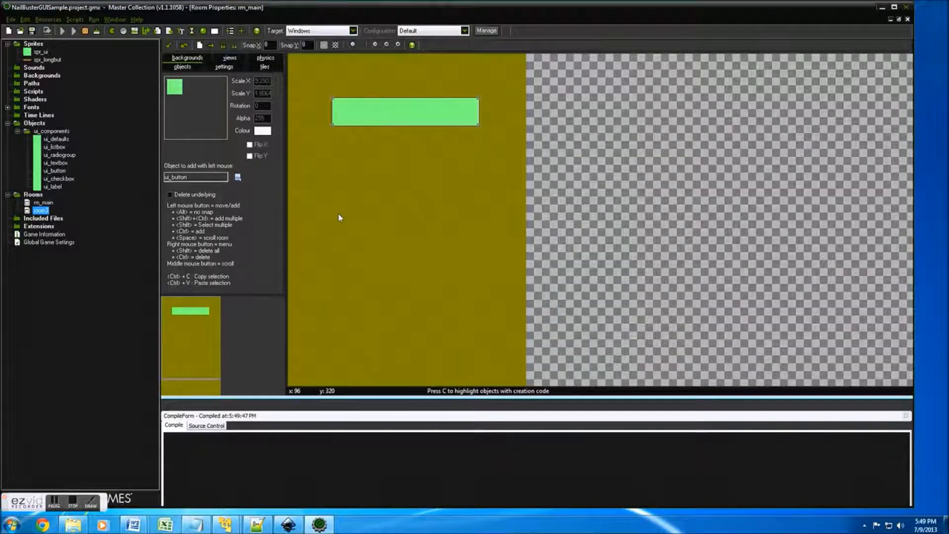
left_click(62, 30)
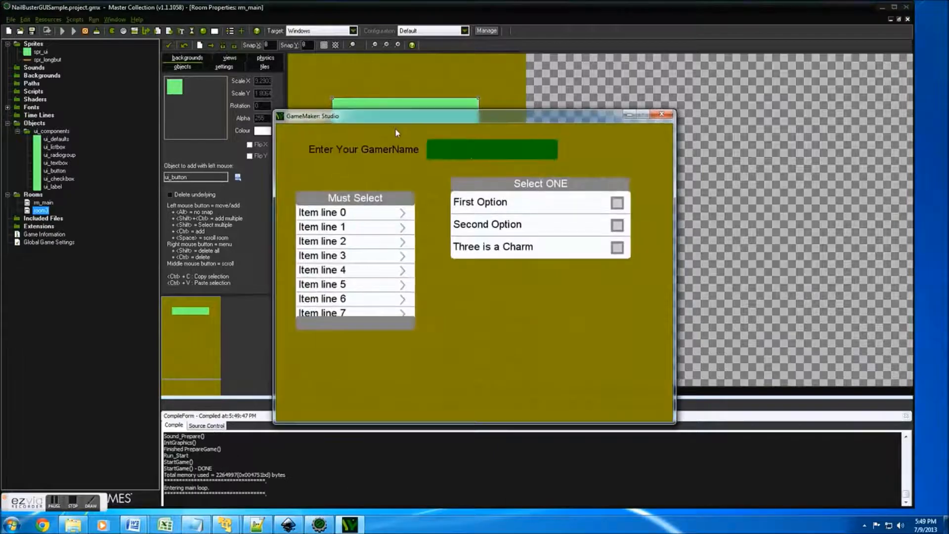
left_click(662, 114)
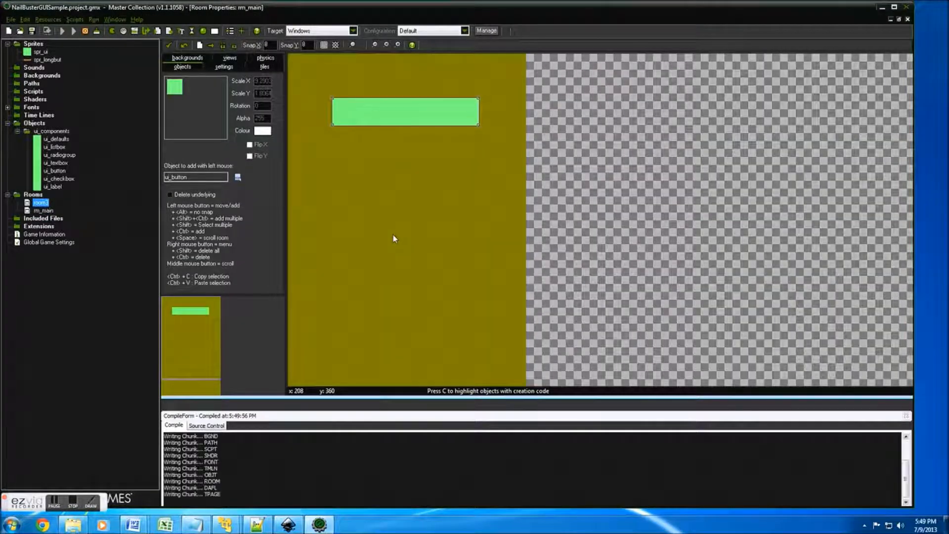
left_click(62, 31)
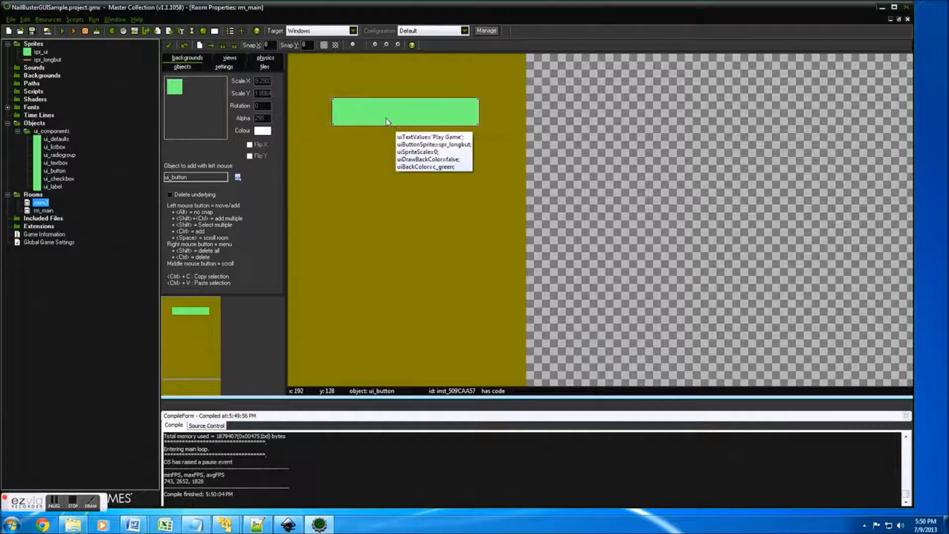
- Check the Play Game creation code, then copy the button: three long stacked, two small below
right_click(384, 121)
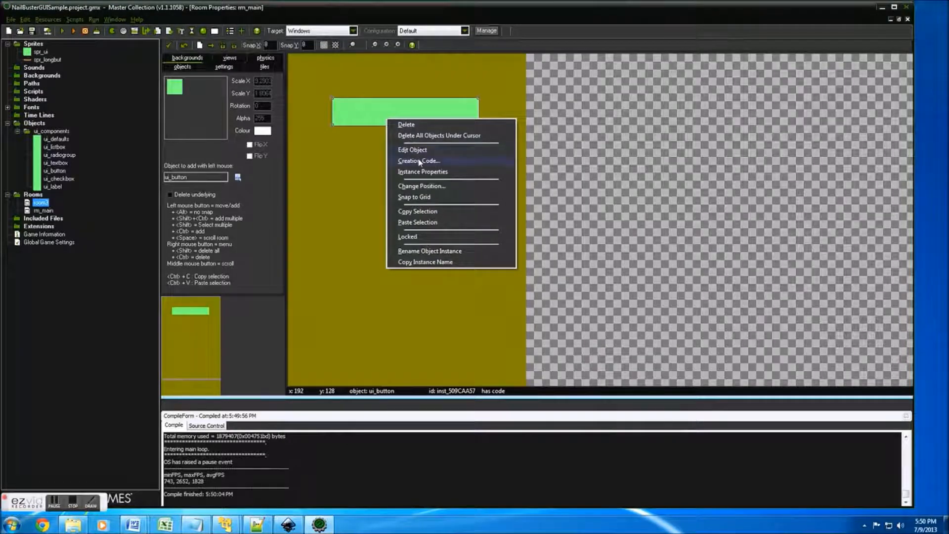
left_click(418, 161)
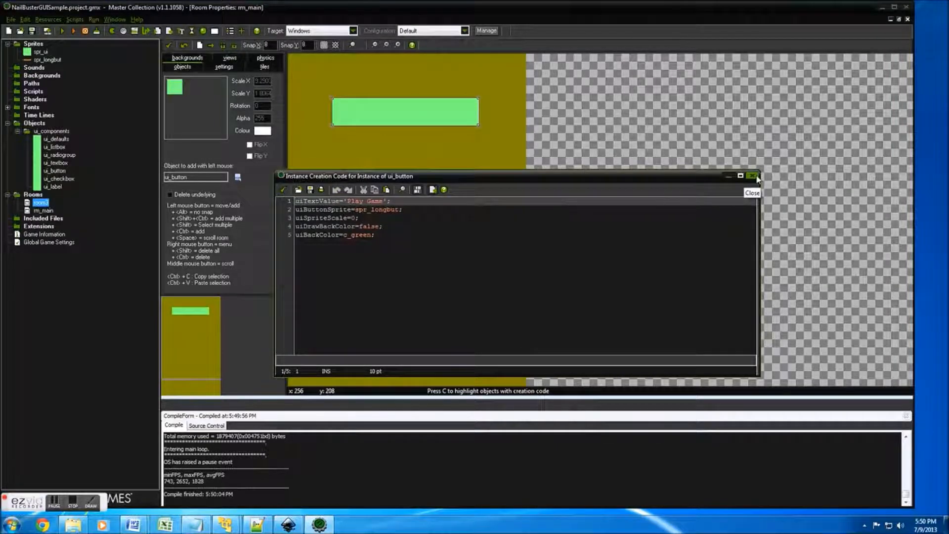
right_click(382, 113)
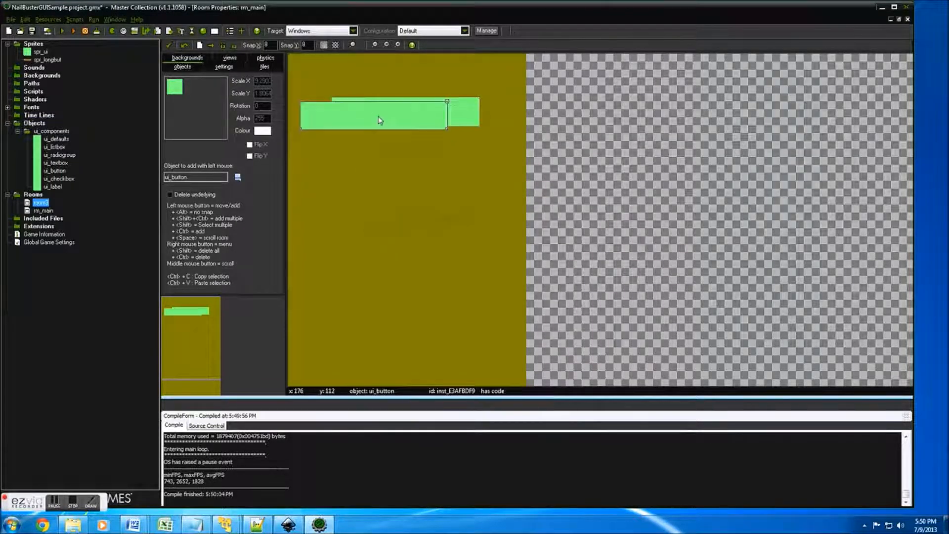
right_click(394, 118)
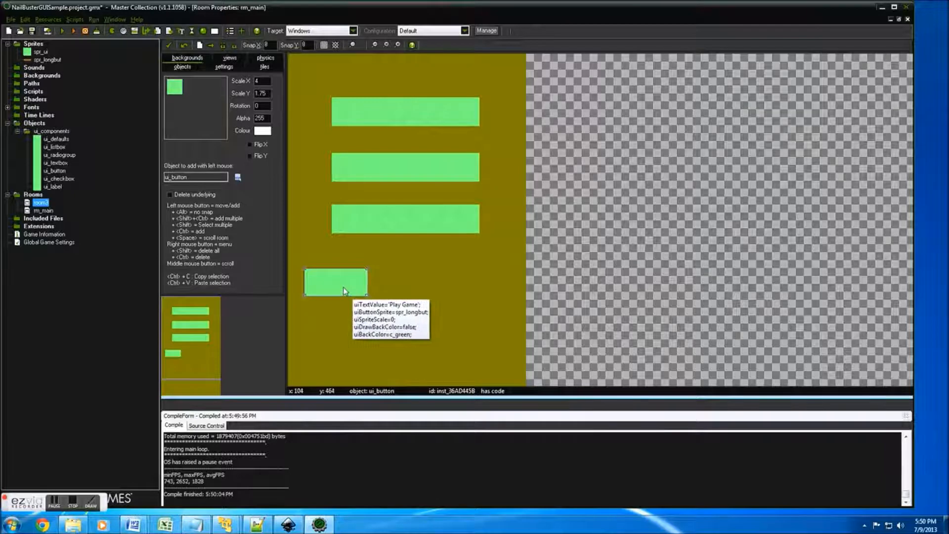
right_click(404, 110)
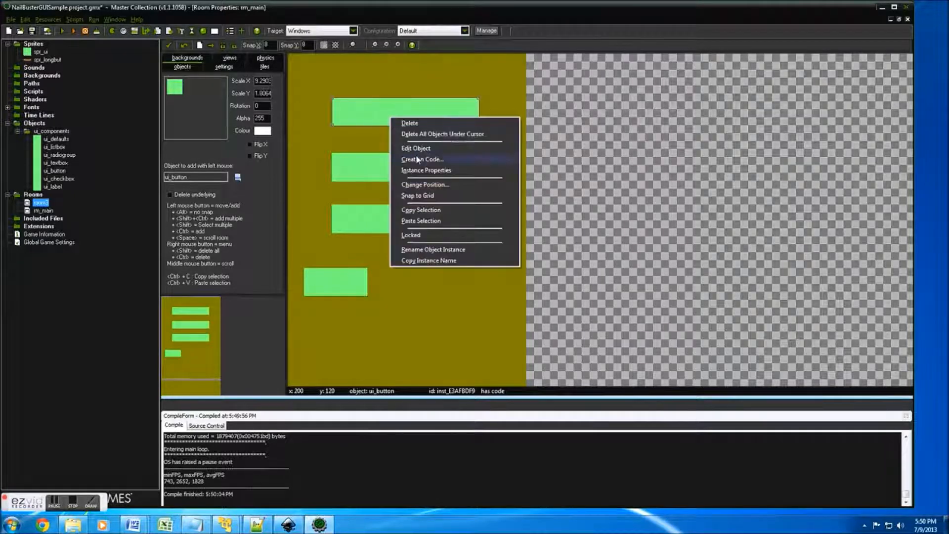
left_click(416, 160)
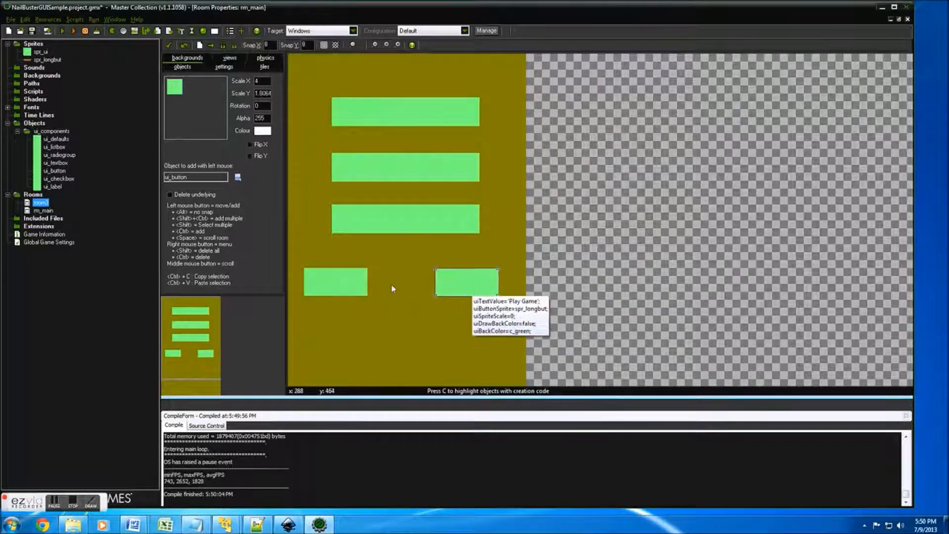
- Change the second button's creation-code label to 'High Scores'
right_click(404, 169)
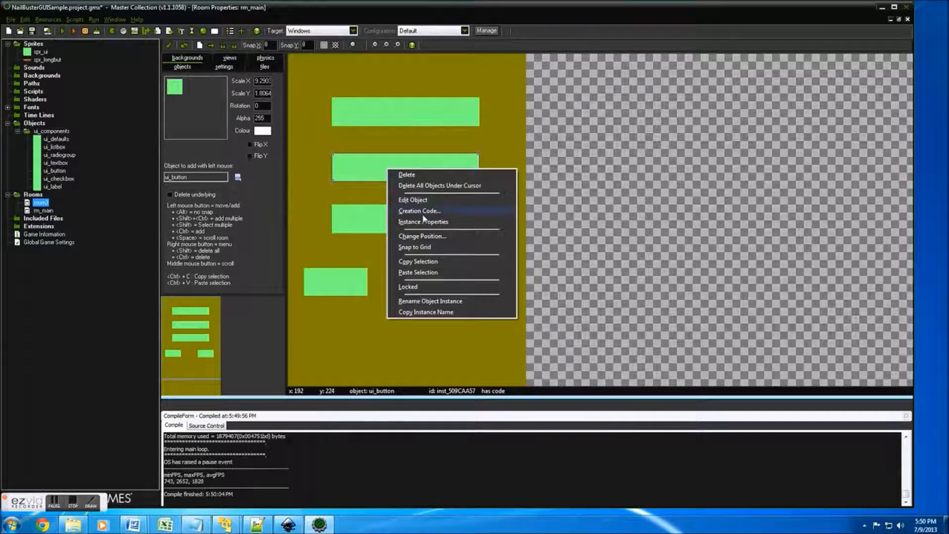
left_click(419, 211)
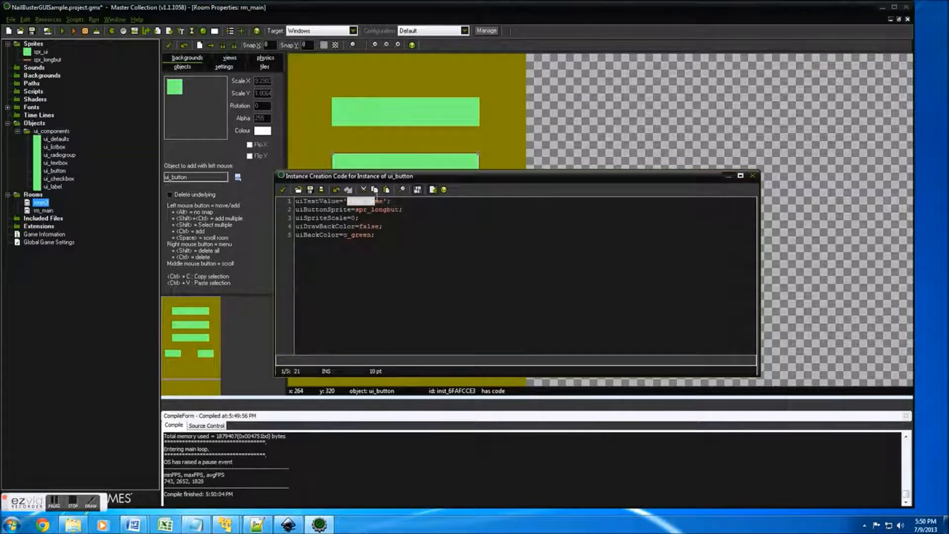
type("High")
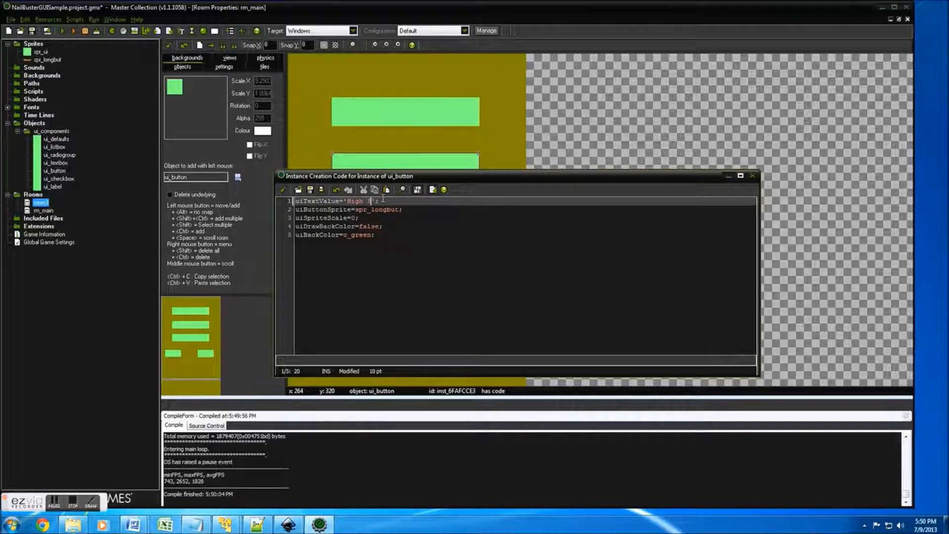
type("Scores")
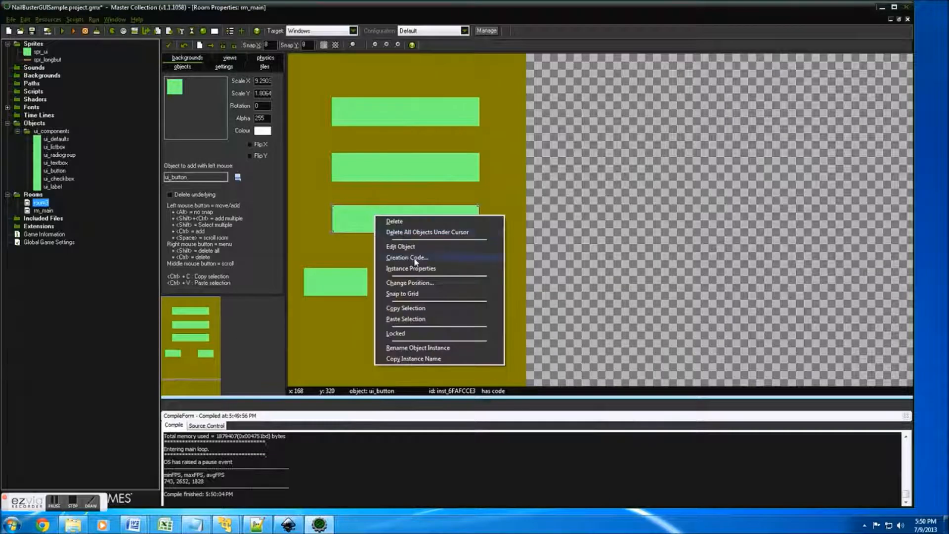
- Label the third button 'Facebook' and open the bottom-right button's creation code
left_click(407, 257)
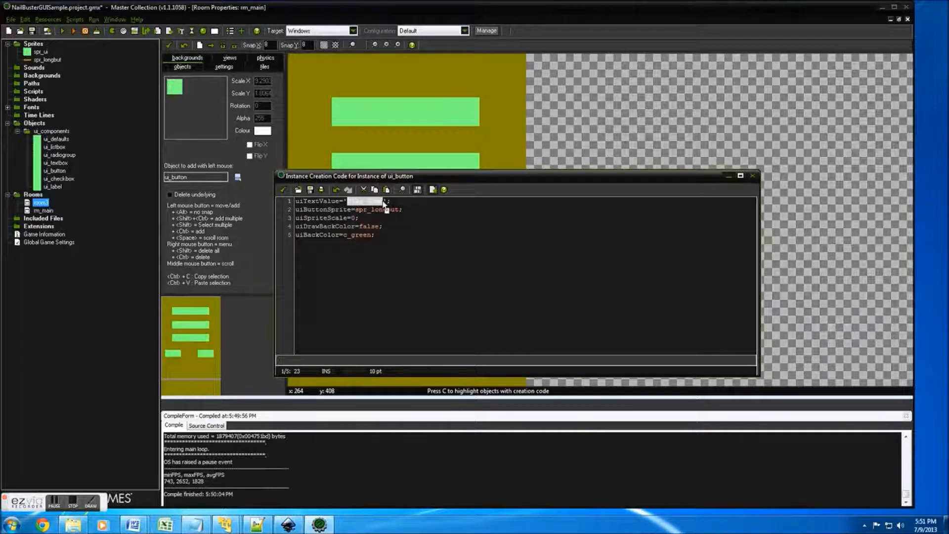
type("Facebook")
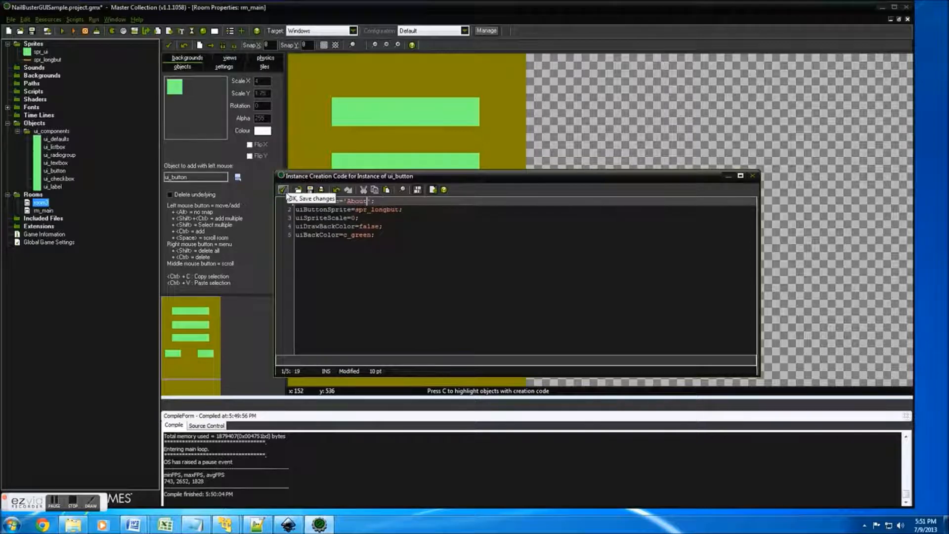
right_click(466, 281)
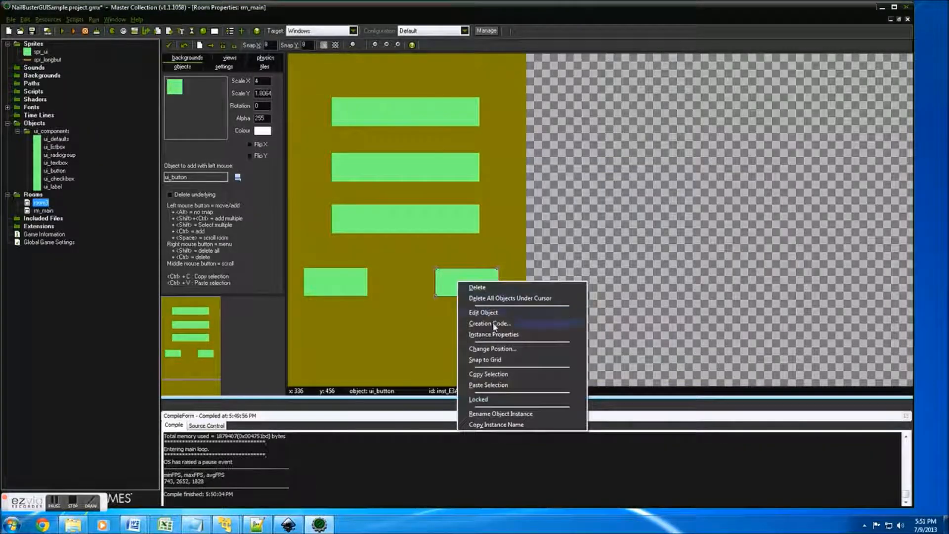
left_click(489, 323)
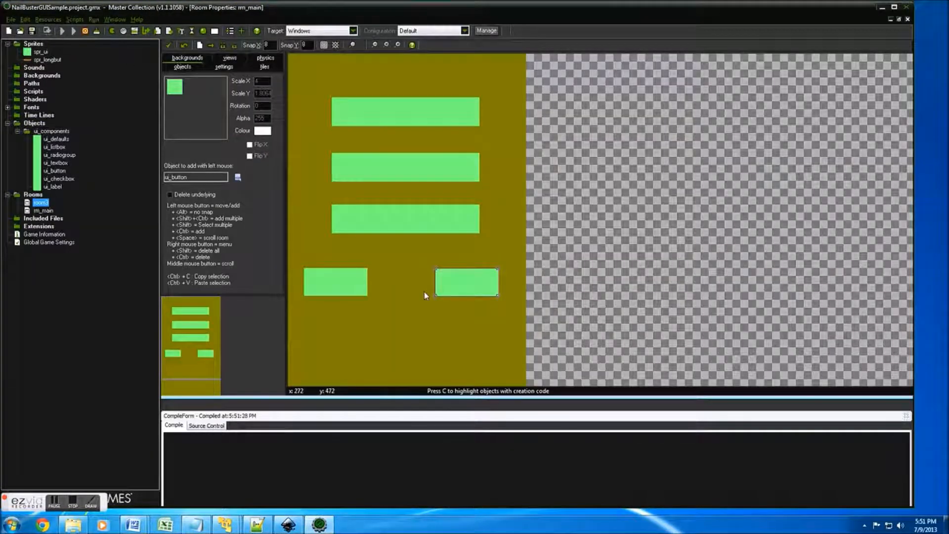
- Run the game to check the five labelled menu buttons, then close the game window
left_click(63, 31)
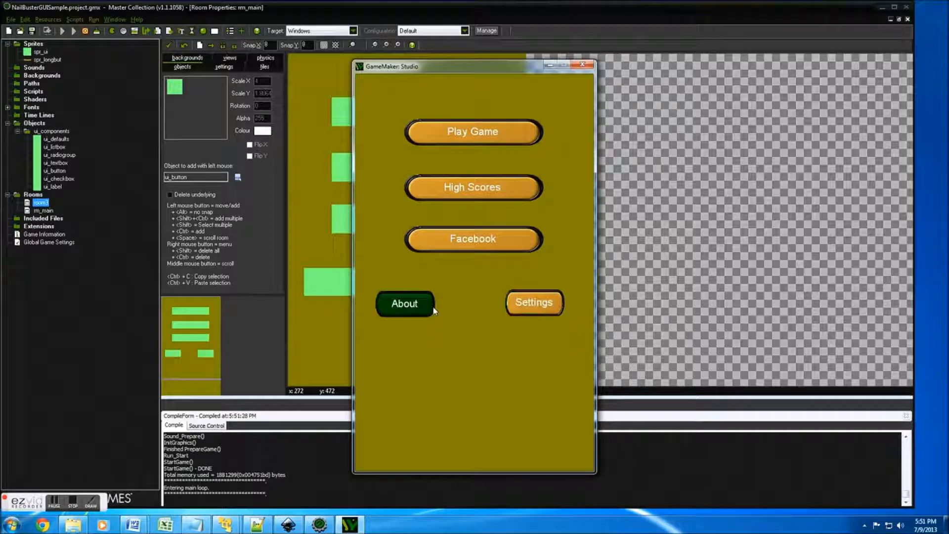
mouse_move(438, 312)
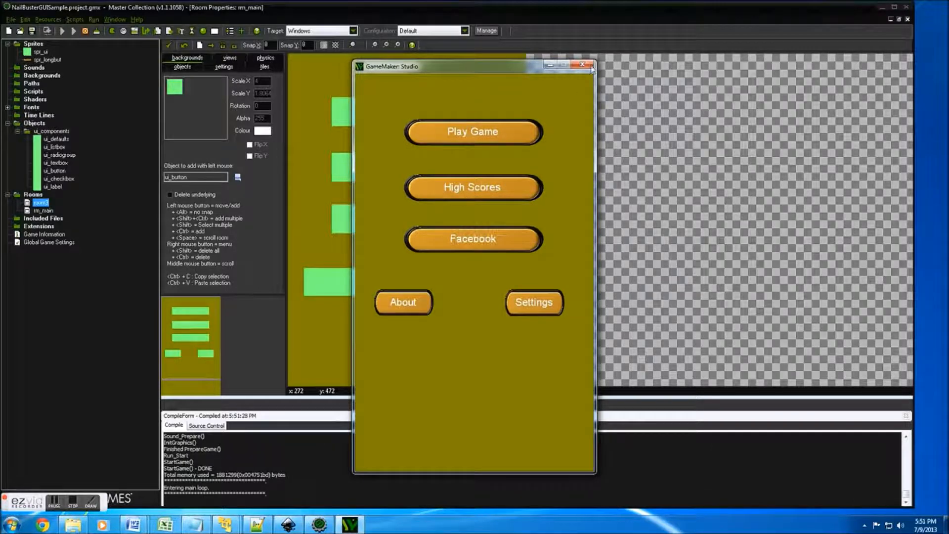
left_click(581, 65)
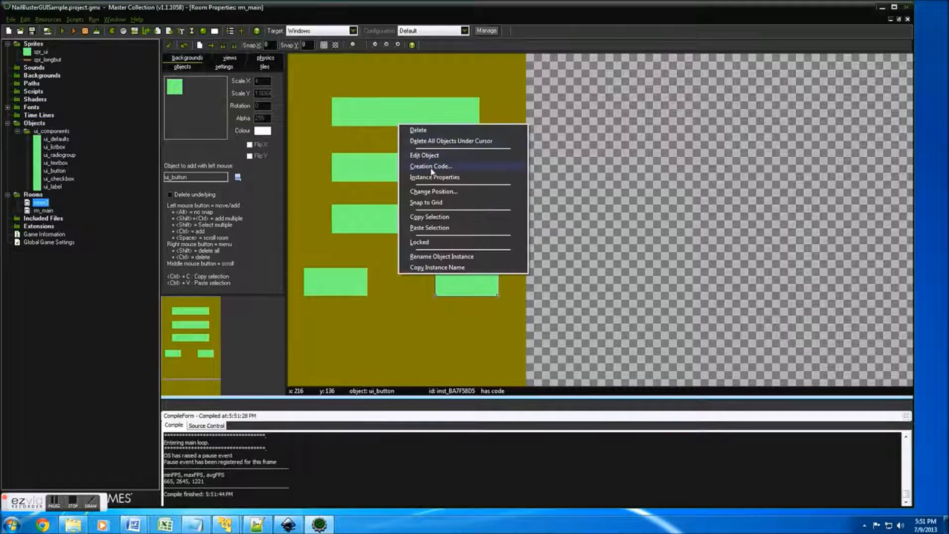
- Add x=xstart+500, uiMoveX, uiMoveY and uiAniMove slide-in code to the High Scores button
left_click(430, 166)
type("uiMoveX=xstart;")
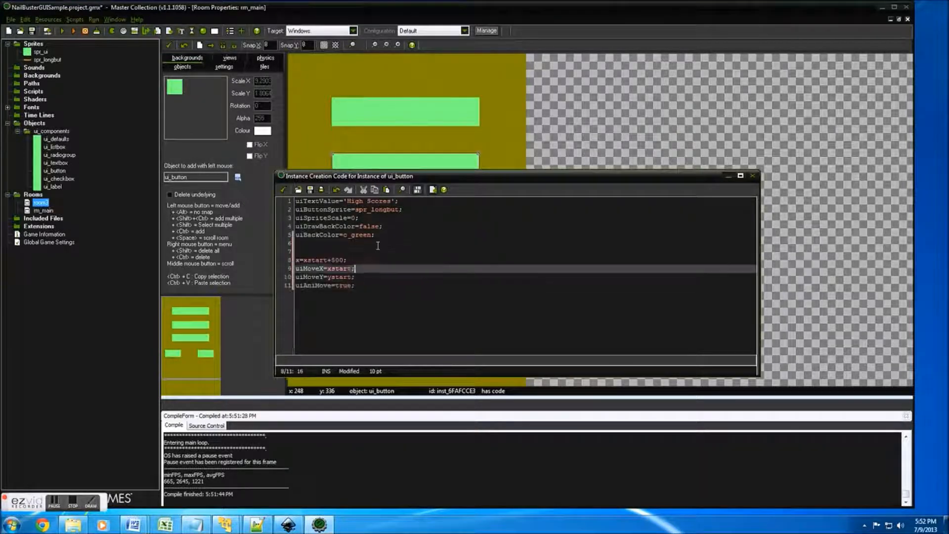
left_click(331, 259)
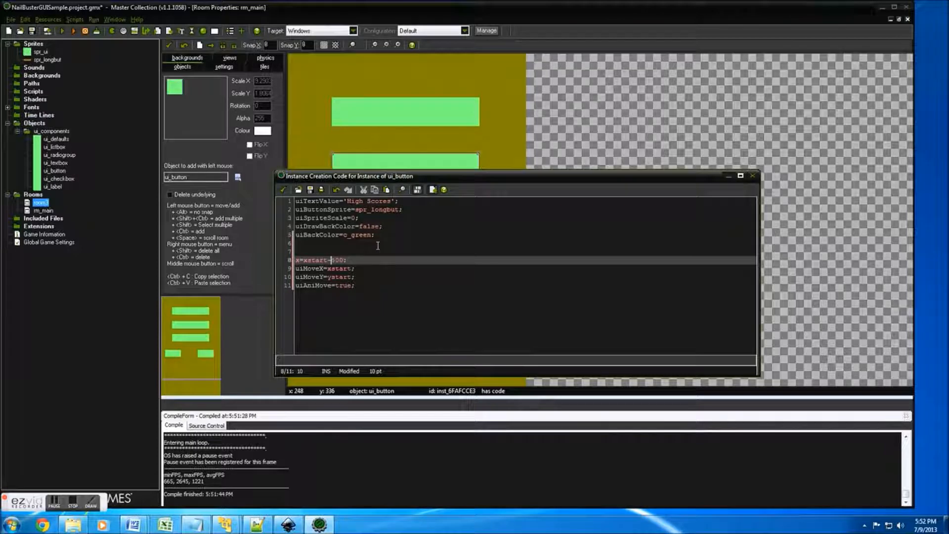
left_click(752, 176)
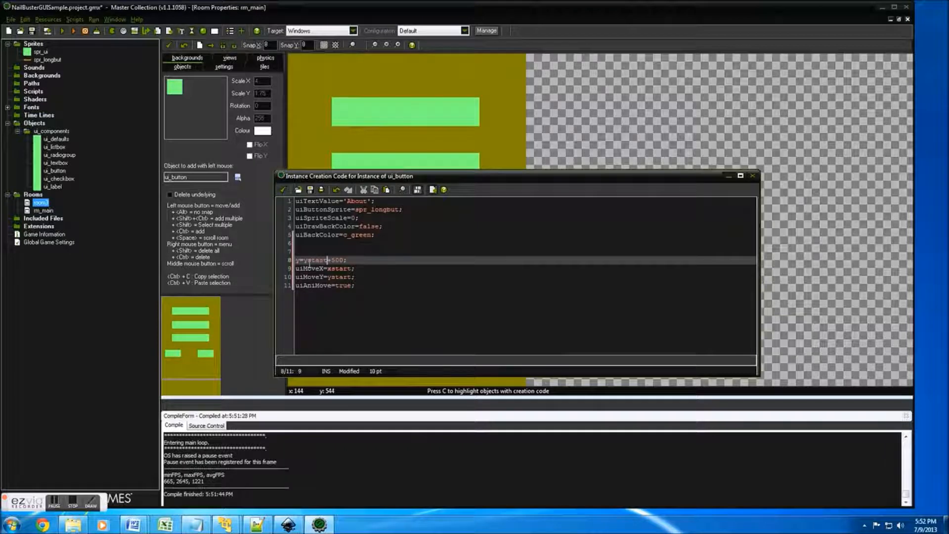
mouse_move(283, 189)
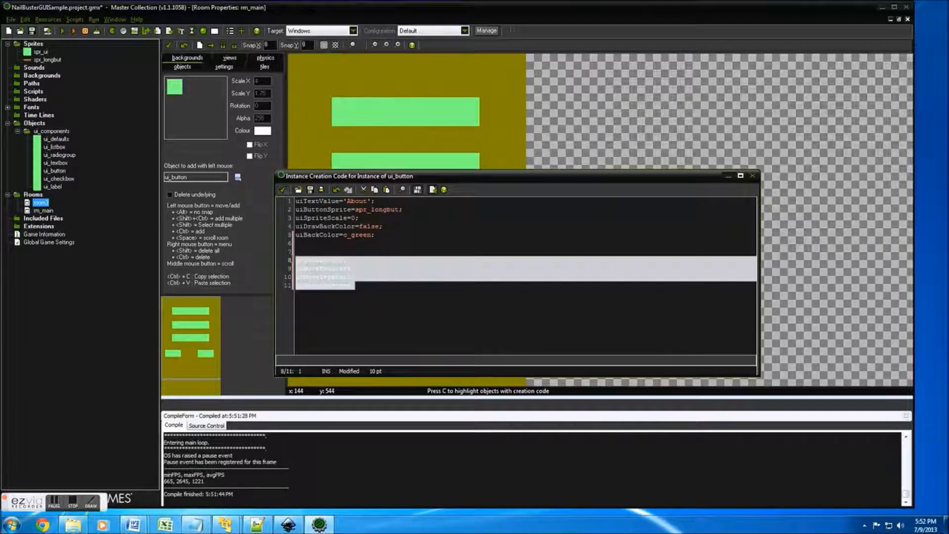
mouse_move(283, 189)
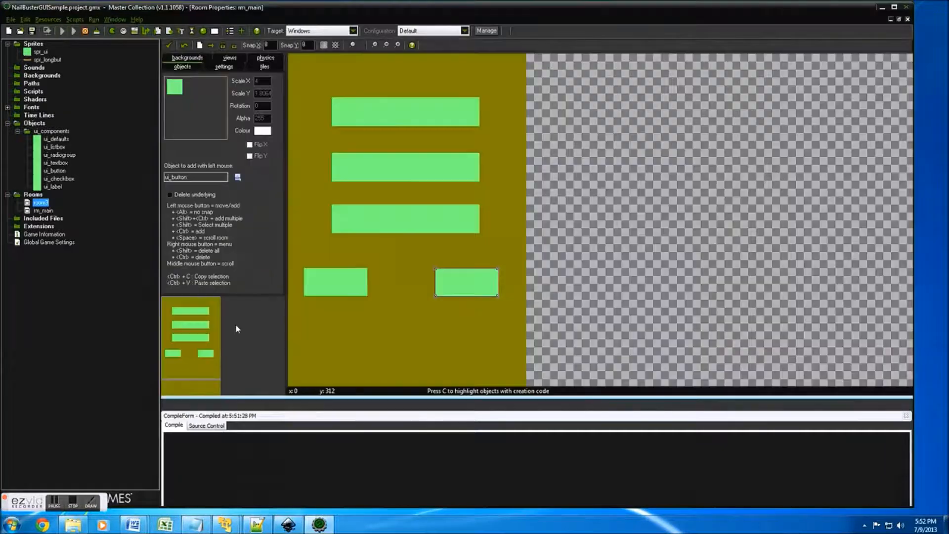
mouse_move(226, 354)
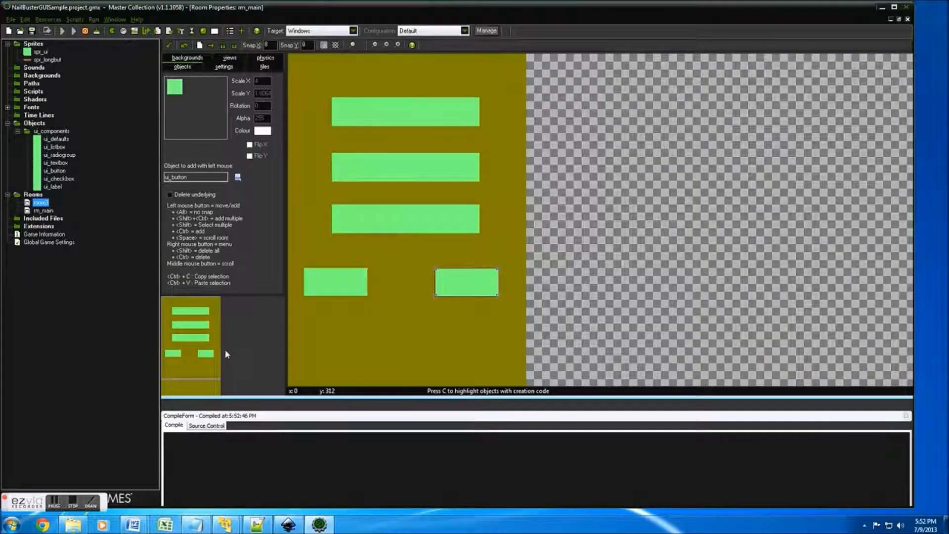
- Run the game to watch the menu buttons slide into place
left_click(63, 30)
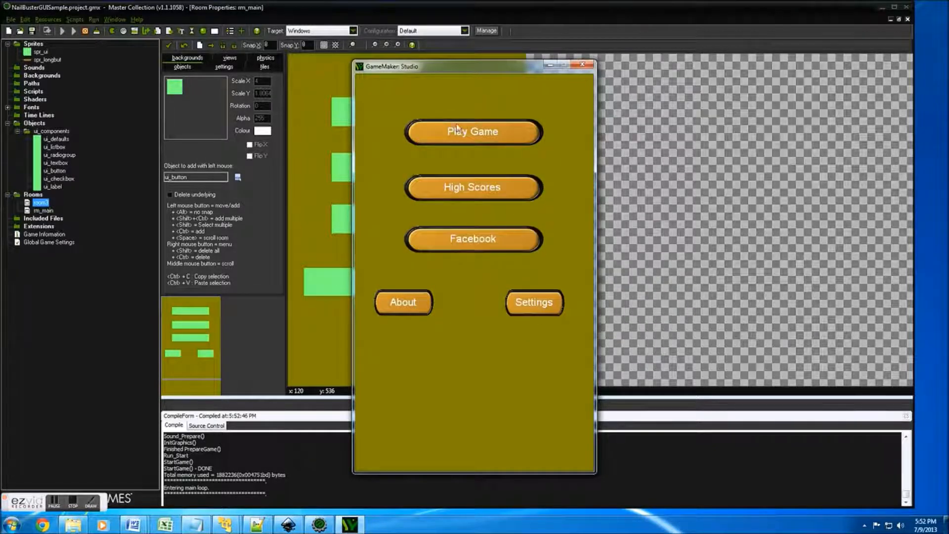
mouse_move(423, 319)
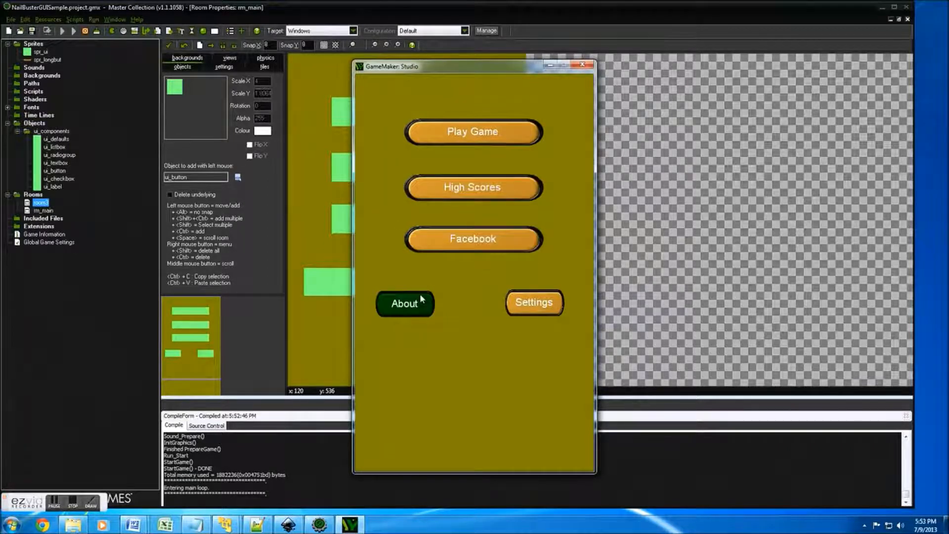
mouse_move(533, 302)
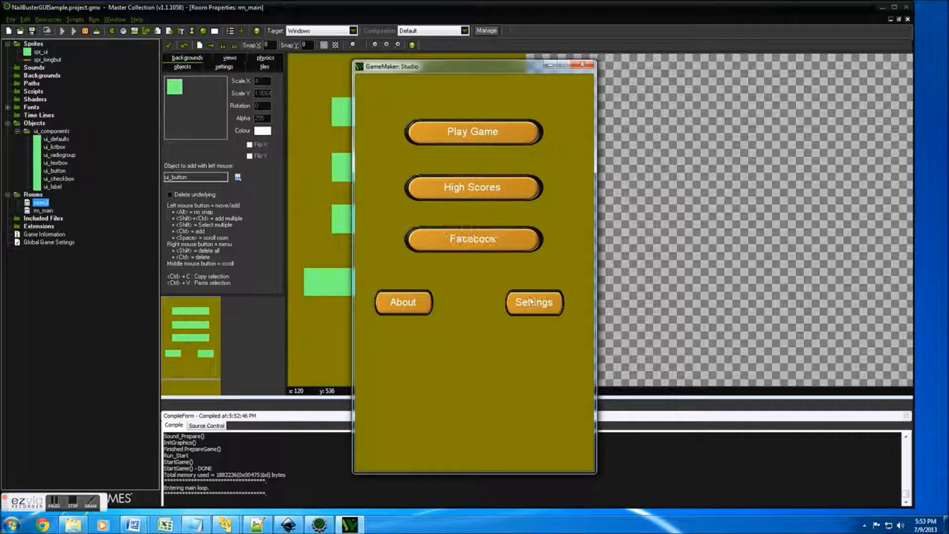
mouse_move(474, 240)
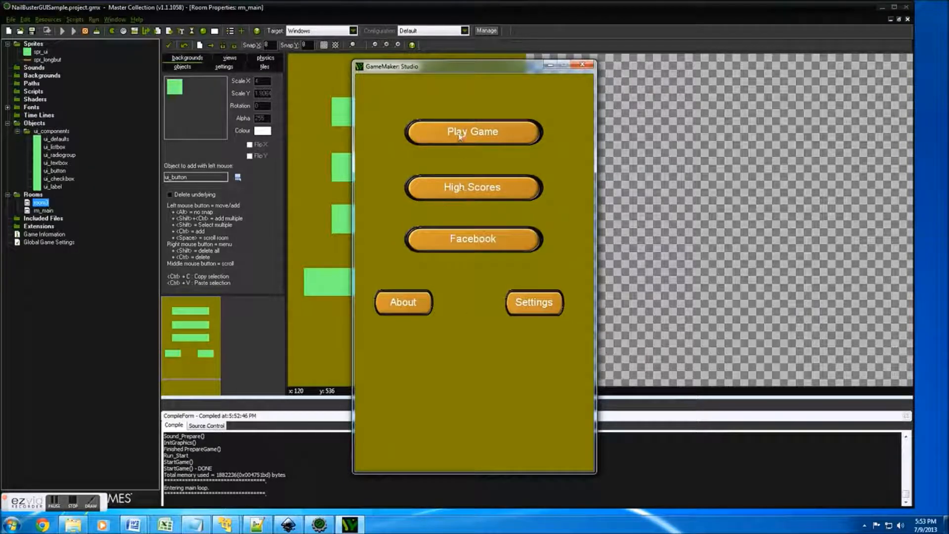
mouse_move(464, 131)
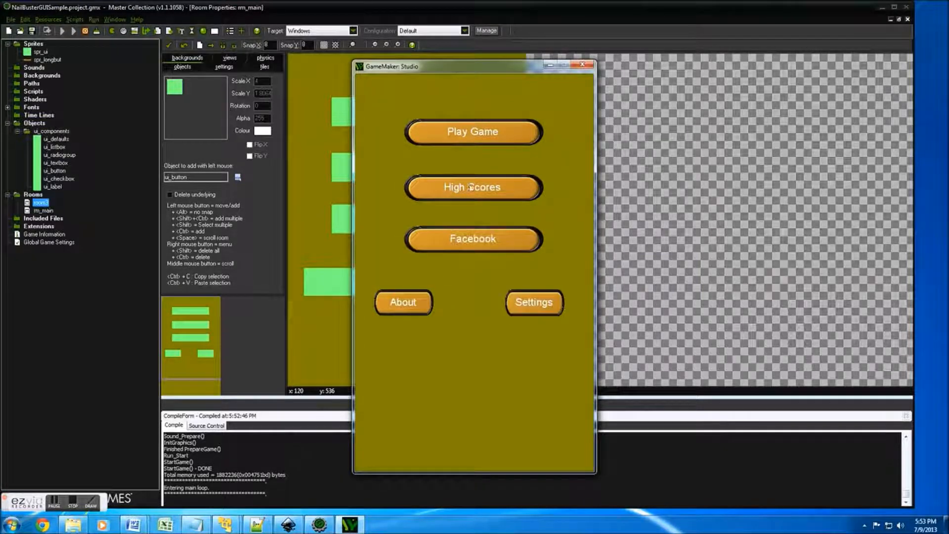
mouse_move(570, 95)
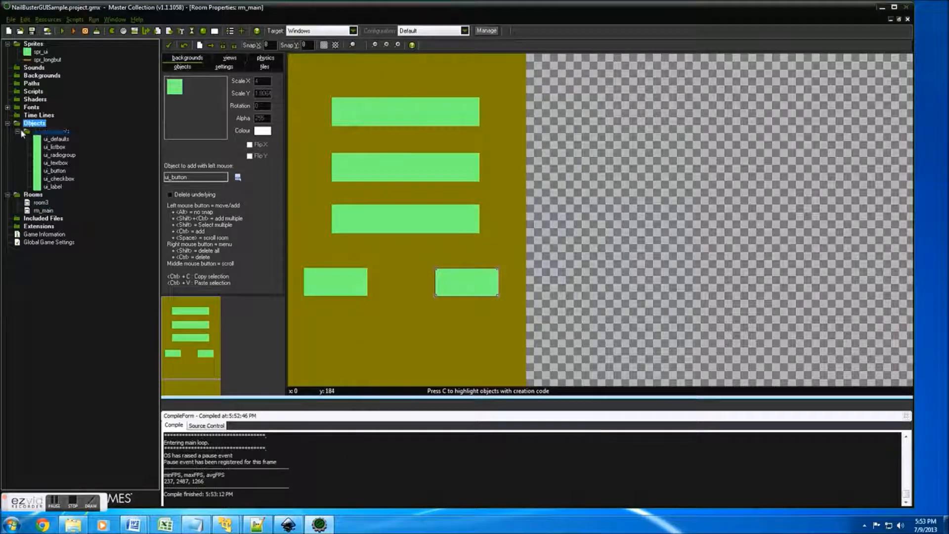
- Create a new object named obj_MainUI
right_click(34, 124)
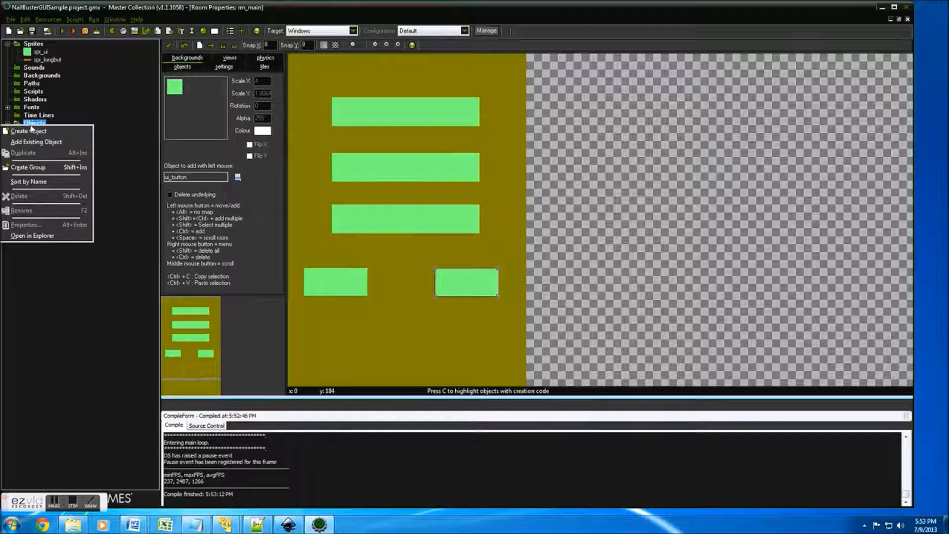
mouse_move(40, 142)
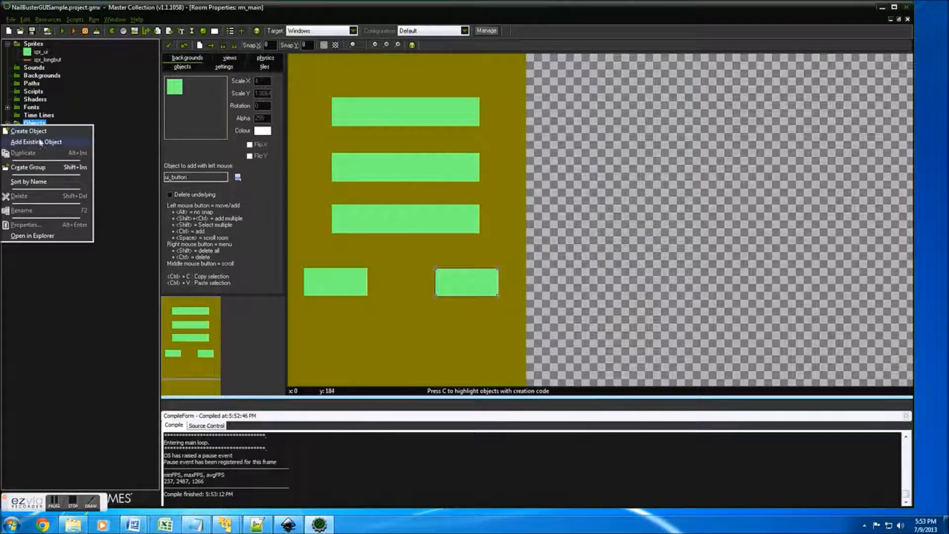
left_click(28, 130)
type("obj_")
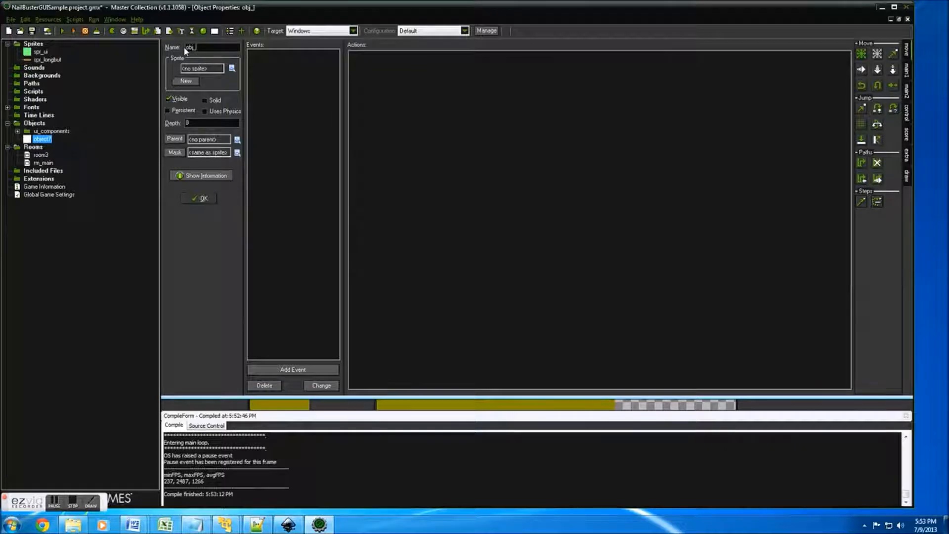
type("Main")
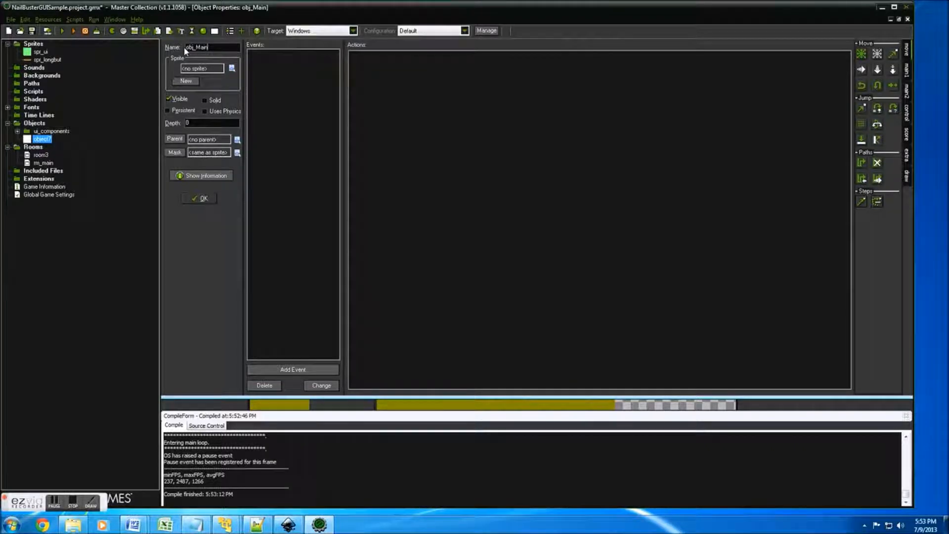
type("UI")
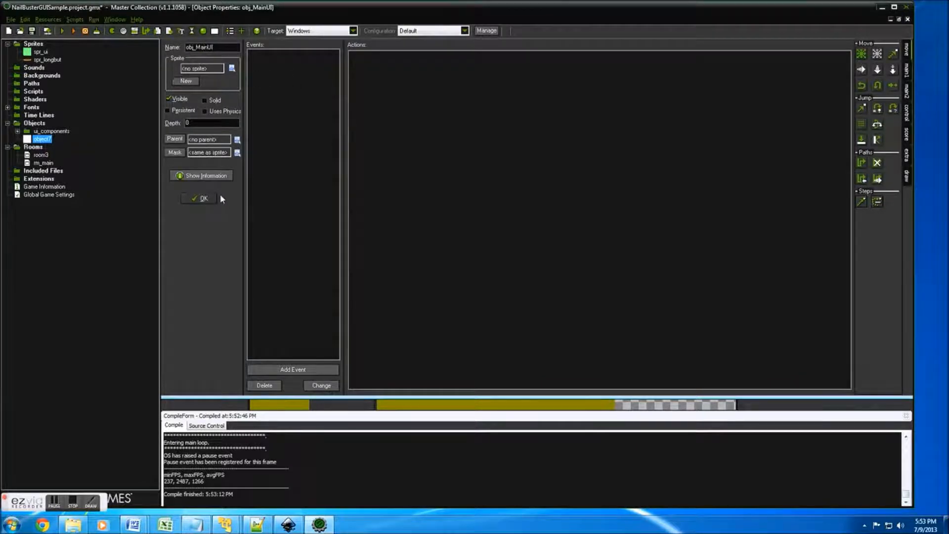
- Add a User Defined 0 event to obj_MainUI
left_click(292, 369)
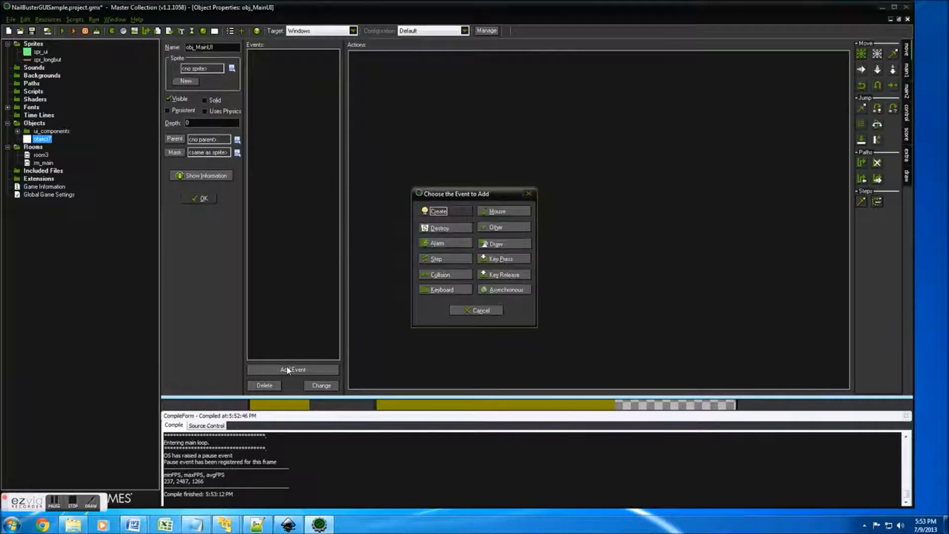
mouse_move(502, 236)
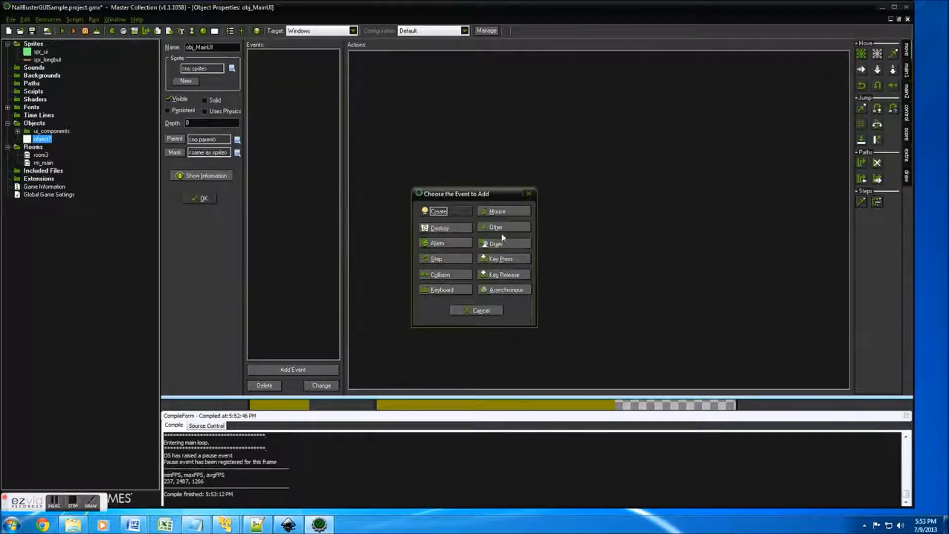
left_click(496, 227)
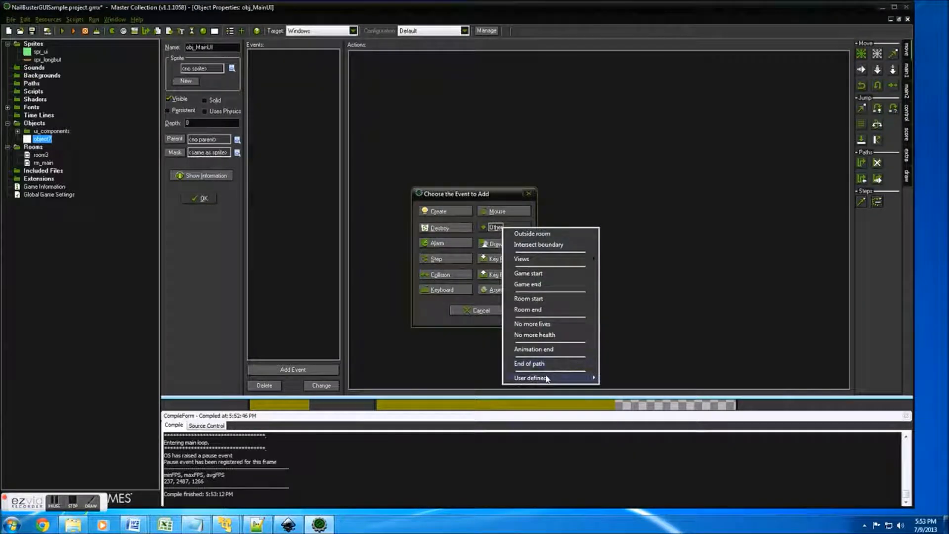
left_click(529, 378)
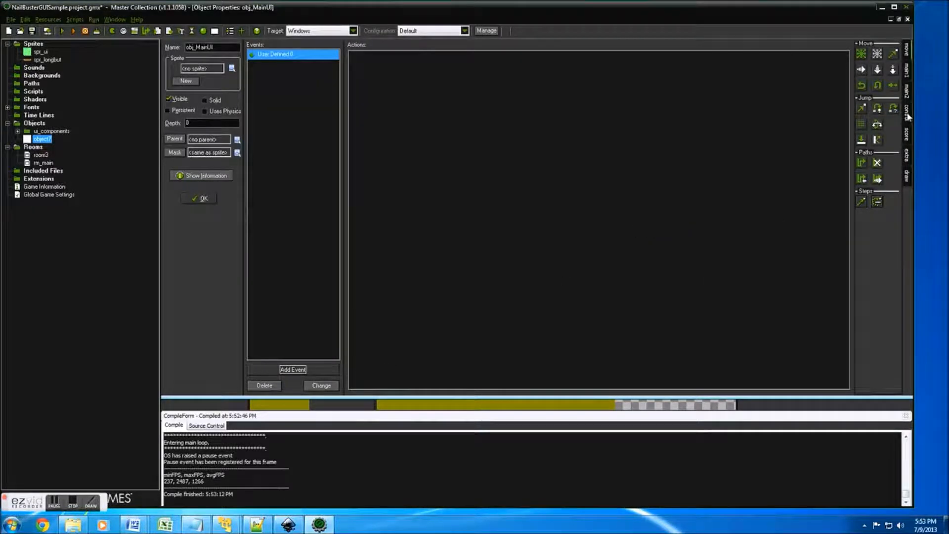
- Add a code action to User Defined 0 holding the comment 'control events get here...'
double_click(275, 54)
type("///all")
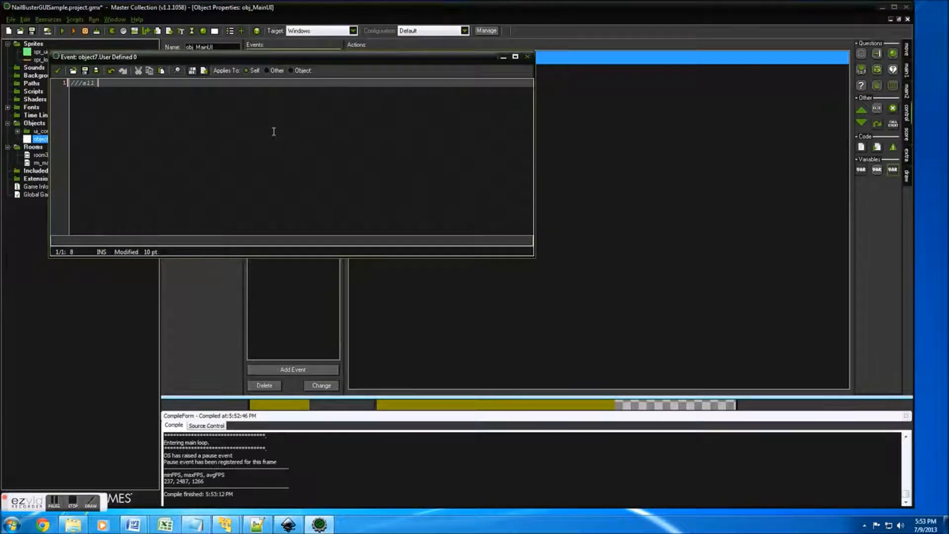
type("control events")
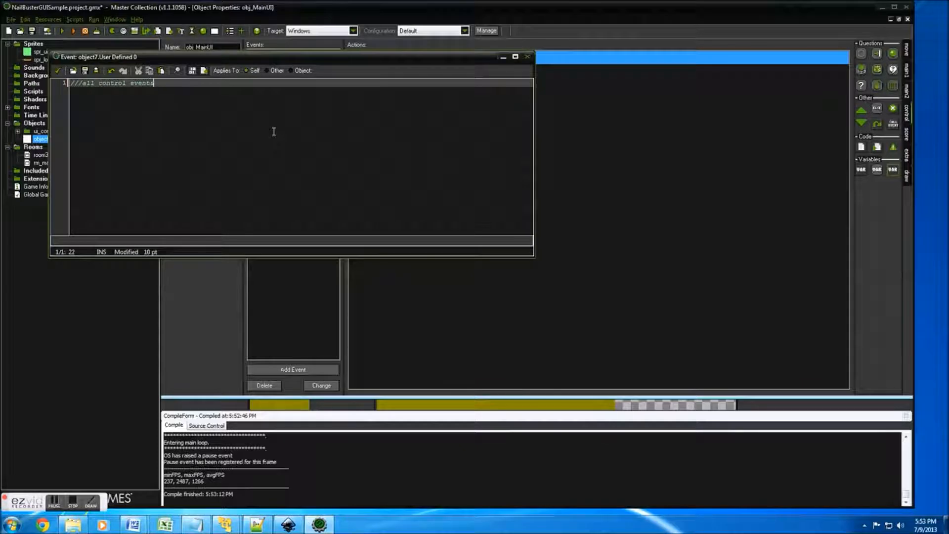
type("get")
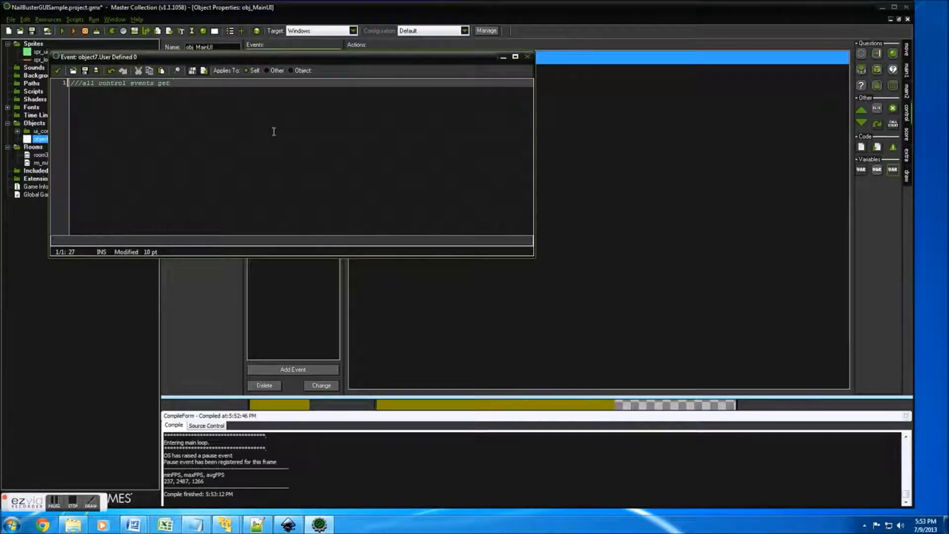
type("here...")
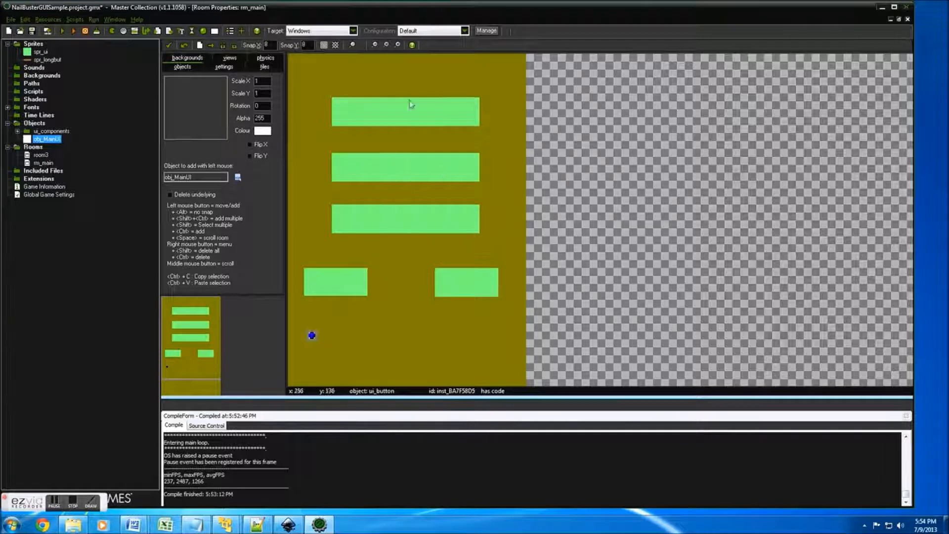
mouse_move(336, 291)
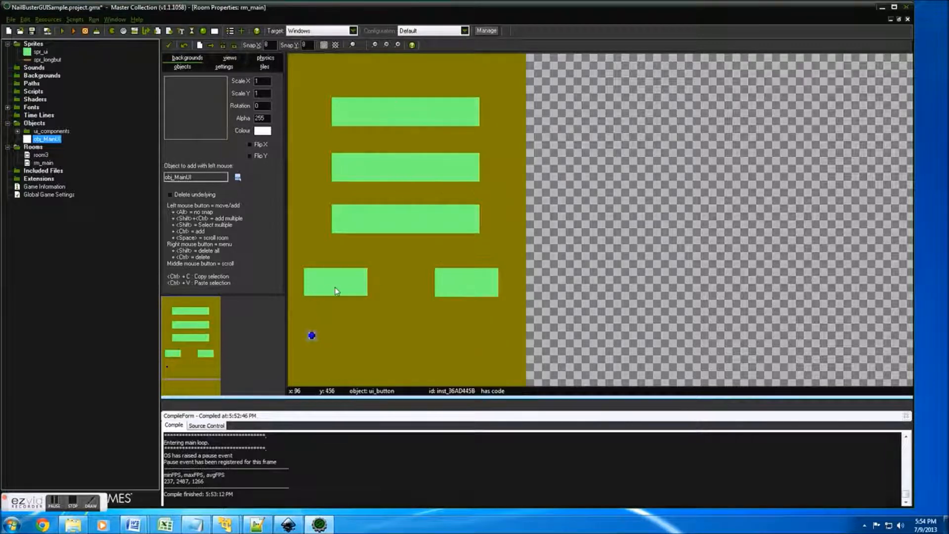
mouse_move(343, 287)
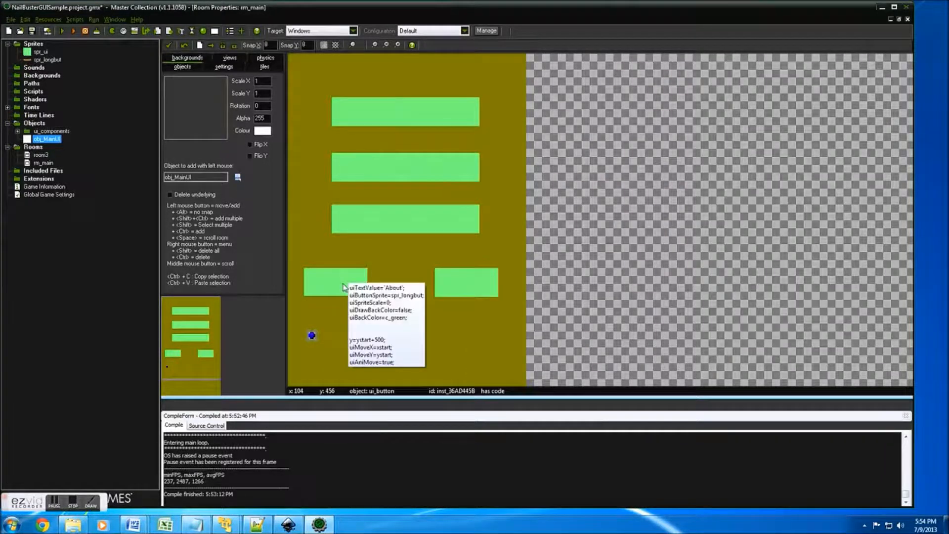
- Give the Play Game button creation code uiEventObject=obj_MainUI and uiControlName='playgame'
right_click(405, 111)
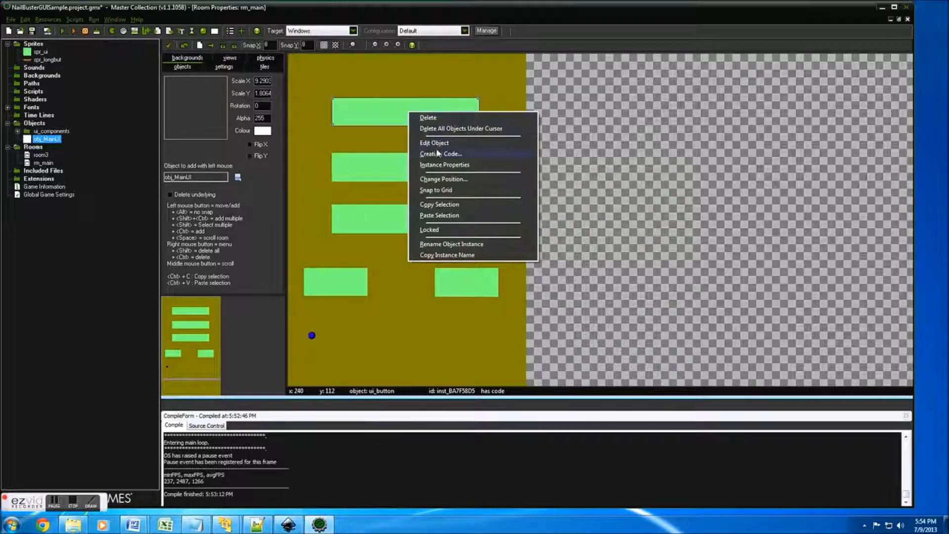
left_click(440, 154)
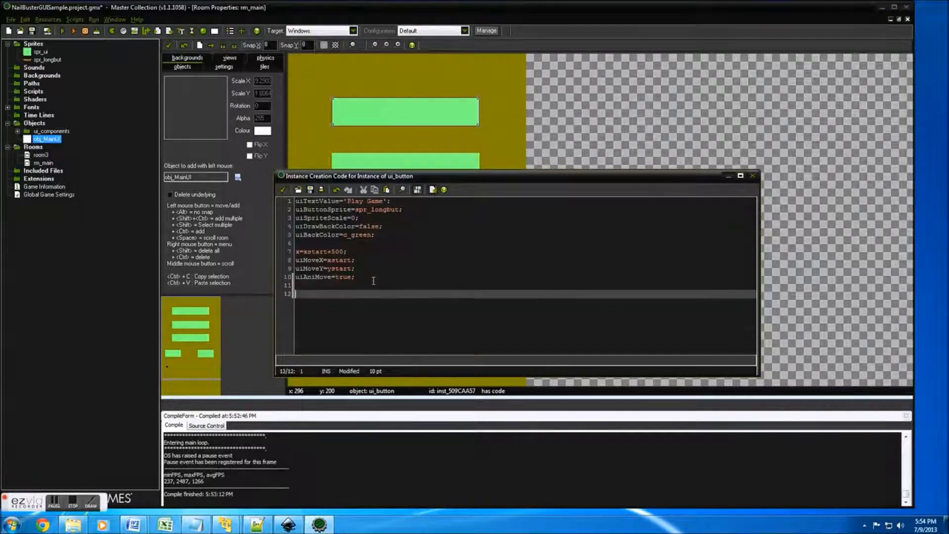
type("uiEventObject")
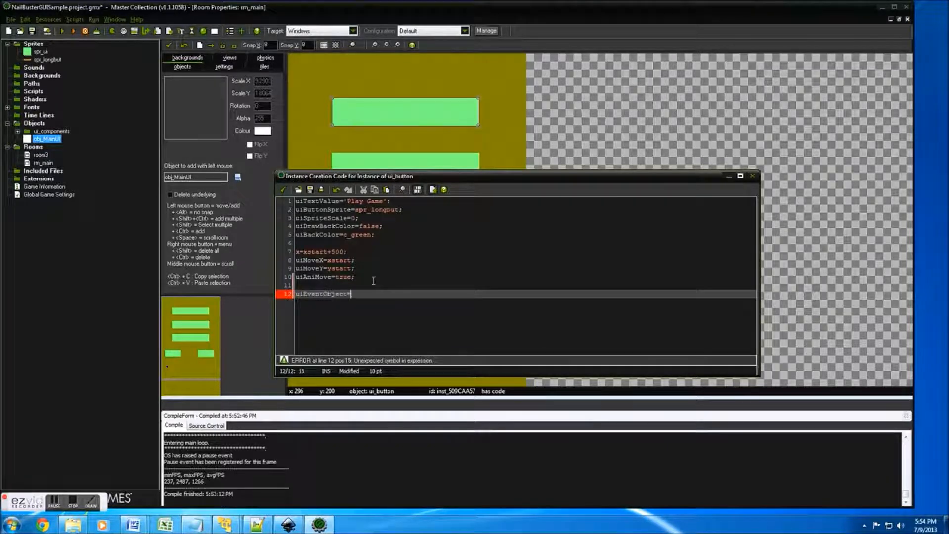
type("=obj_MainUI;")
type("uiControlName='playgame")
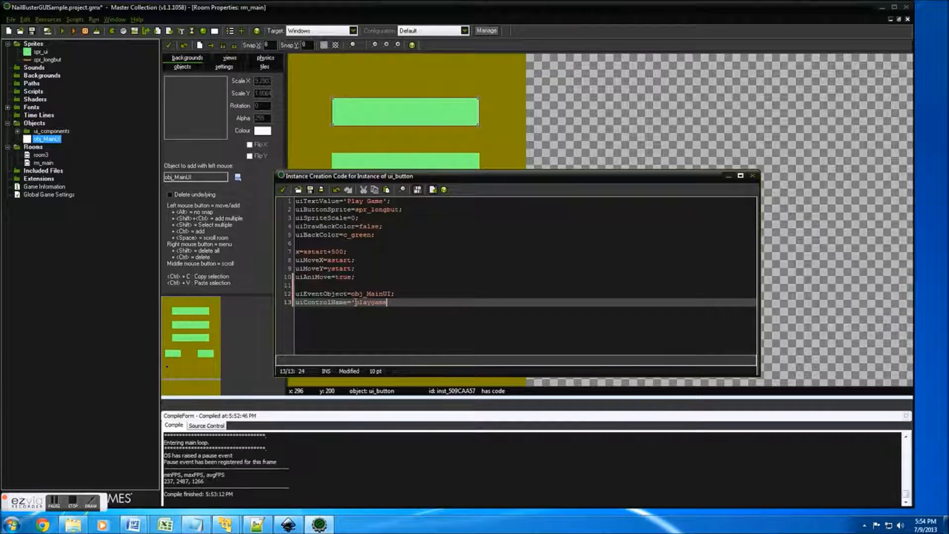
type("';")
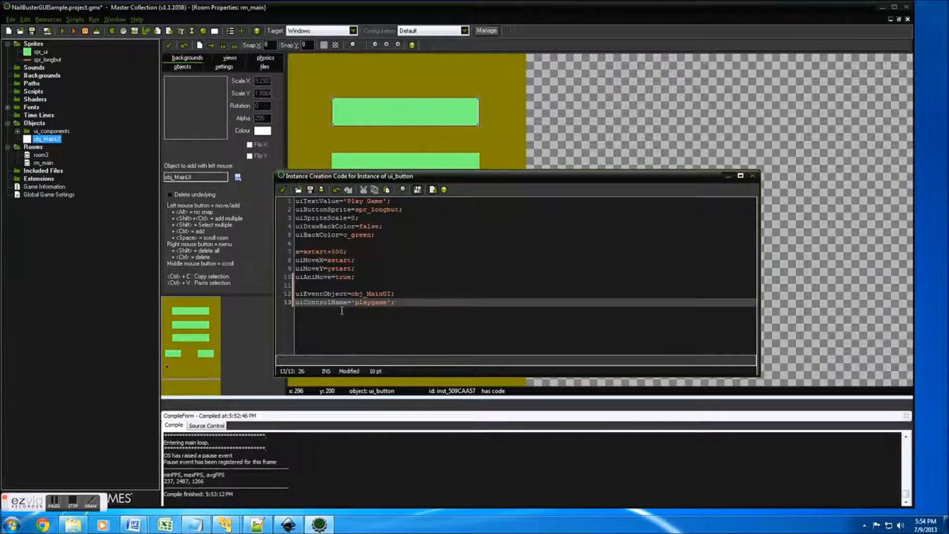
mouse_move(285, 190)
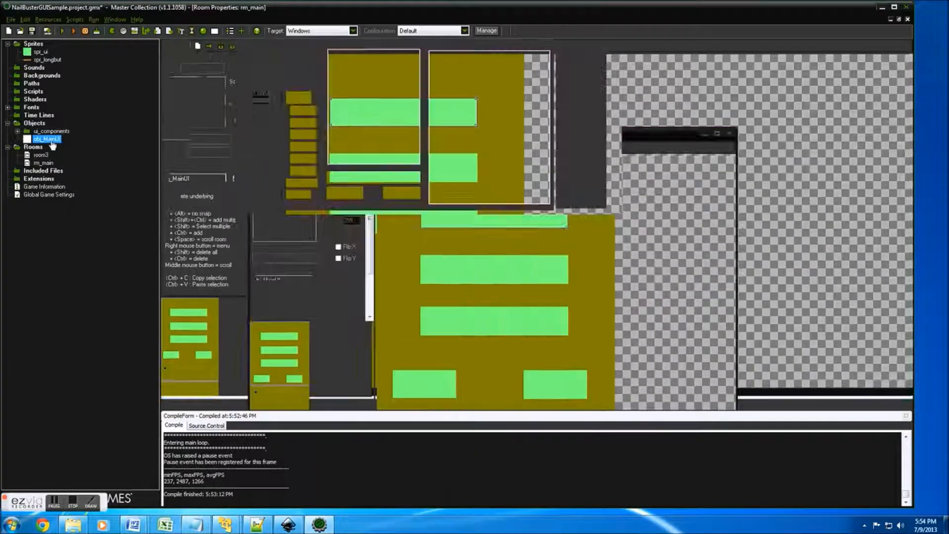
- In obj_MainUI's user event, show 'You pressed play' when control is playgame
double_click(46, 138)
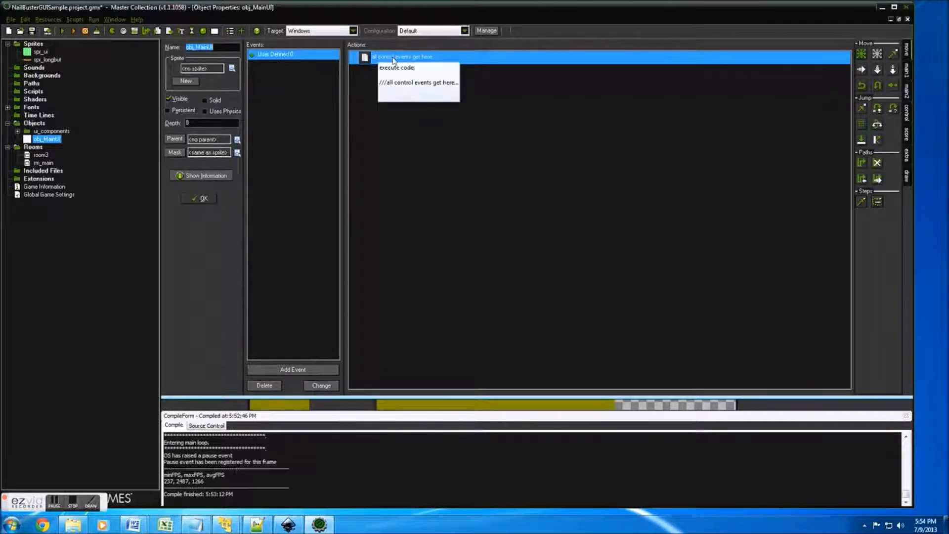
double_click(402, 56)
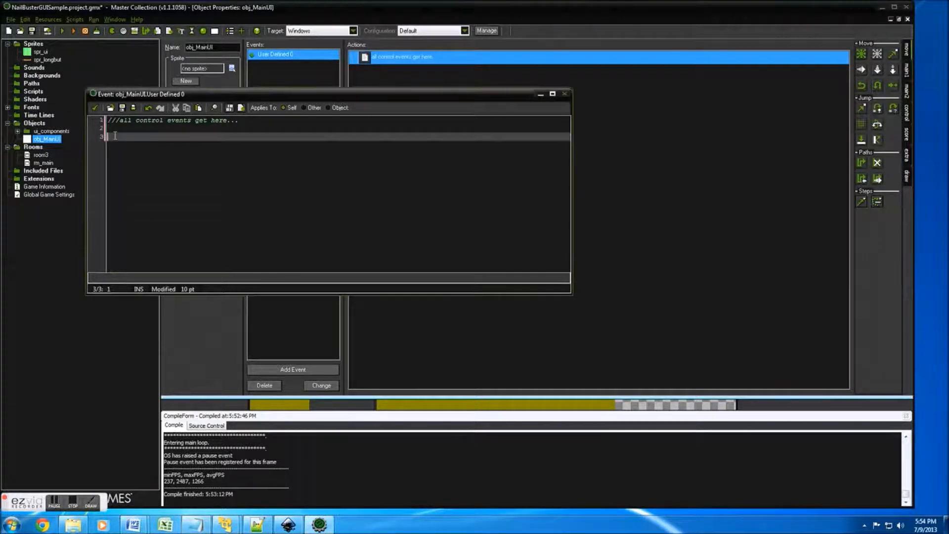
type("if other.uiControlName=='spriteshow'")
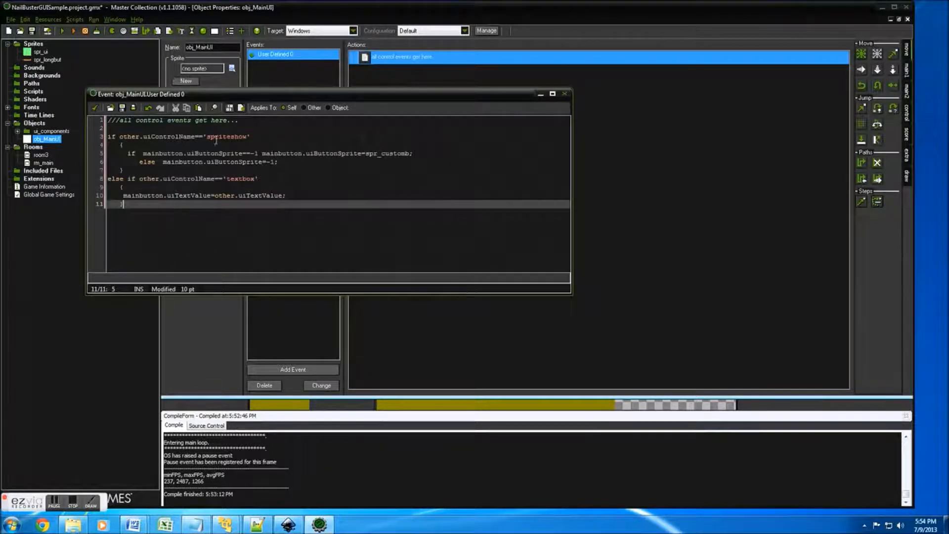
double_click(227, 136)
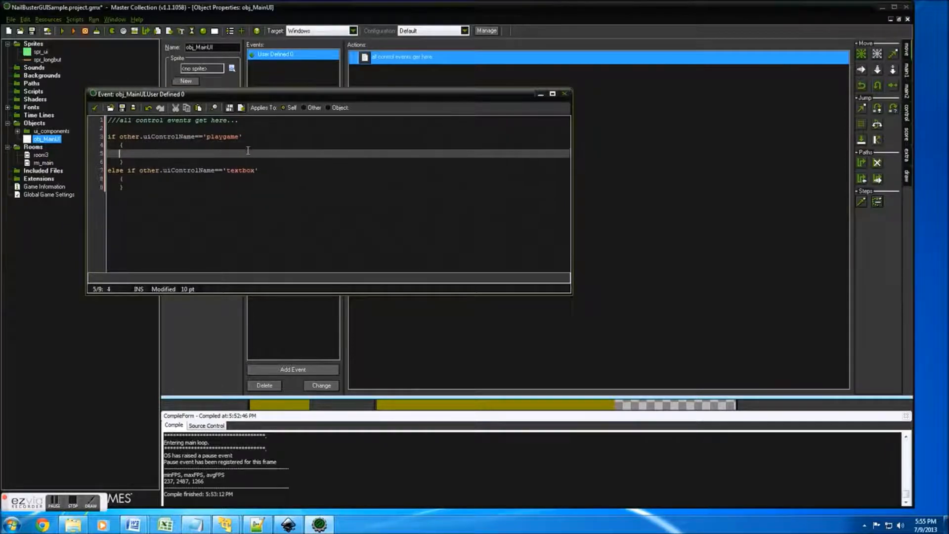
type("show_message(")
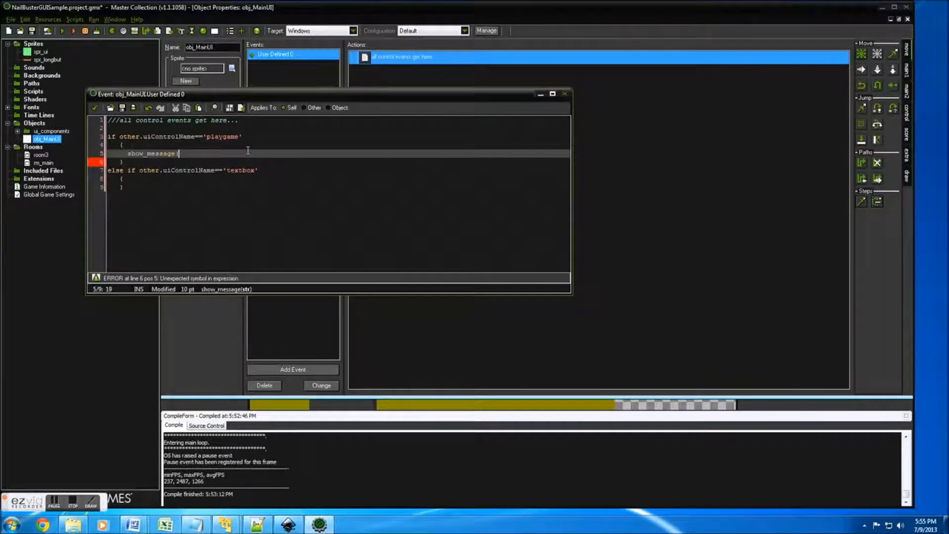
type("('You play")
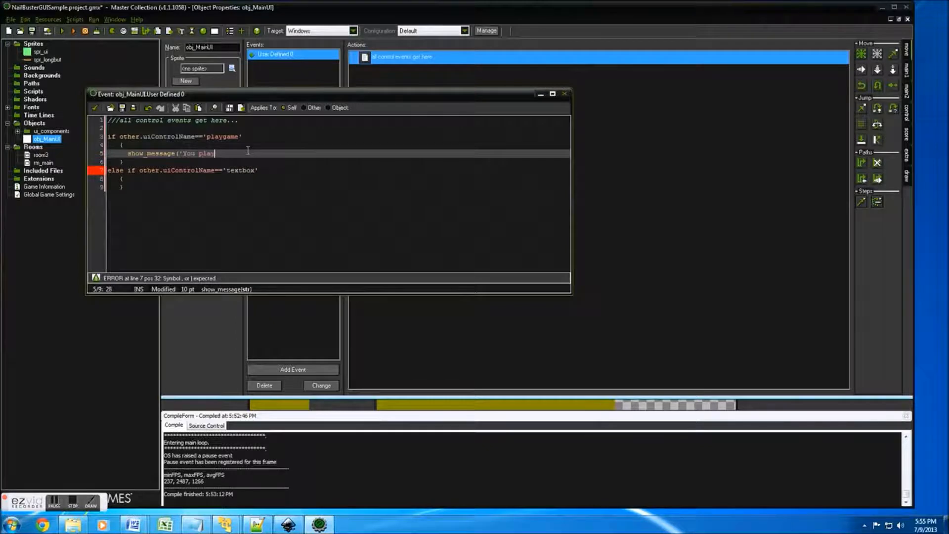
type("pressed")
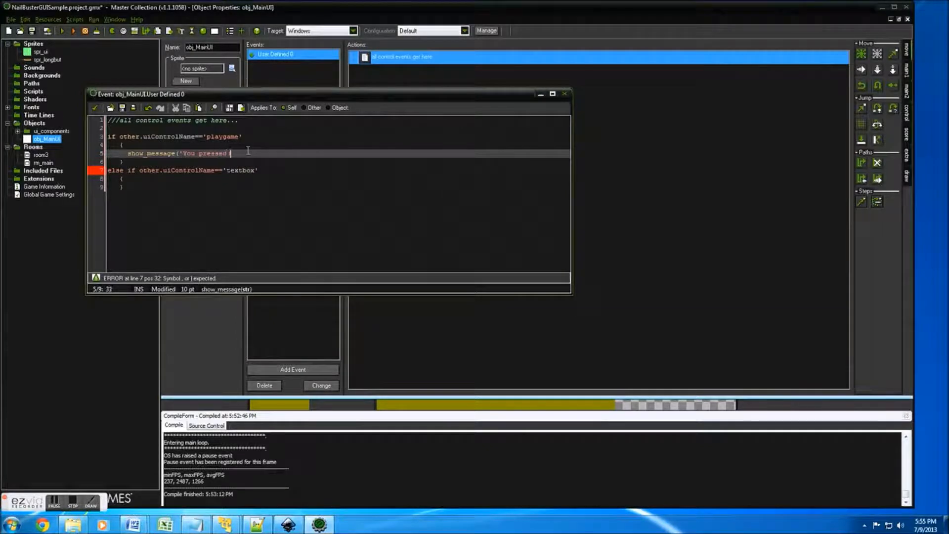
type("play');")
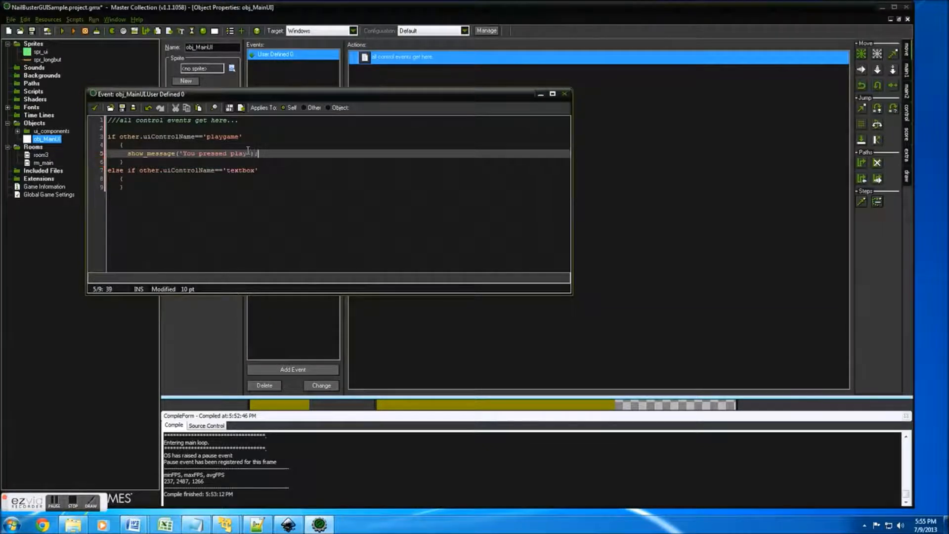
- Replace the textbox check with 'about' calling room_restart()
double_click(238, 170)
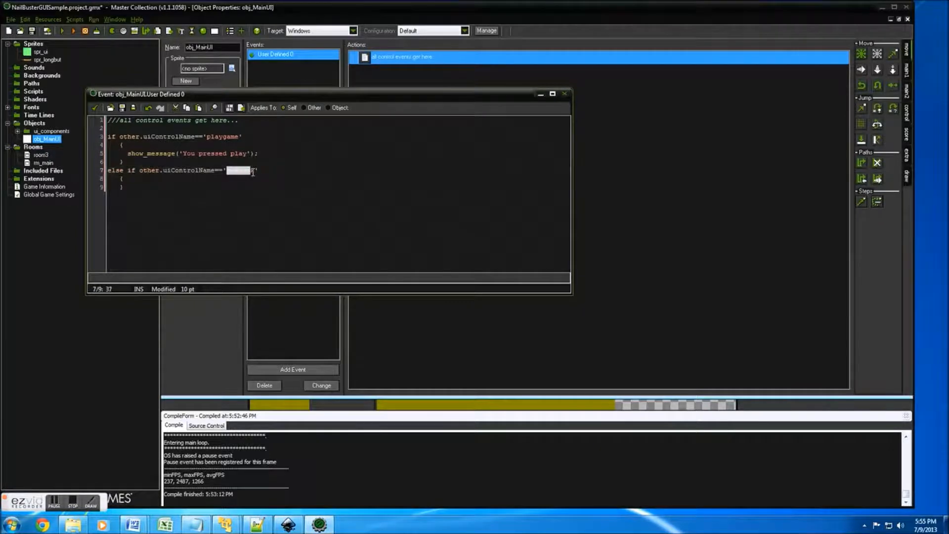
type("s")
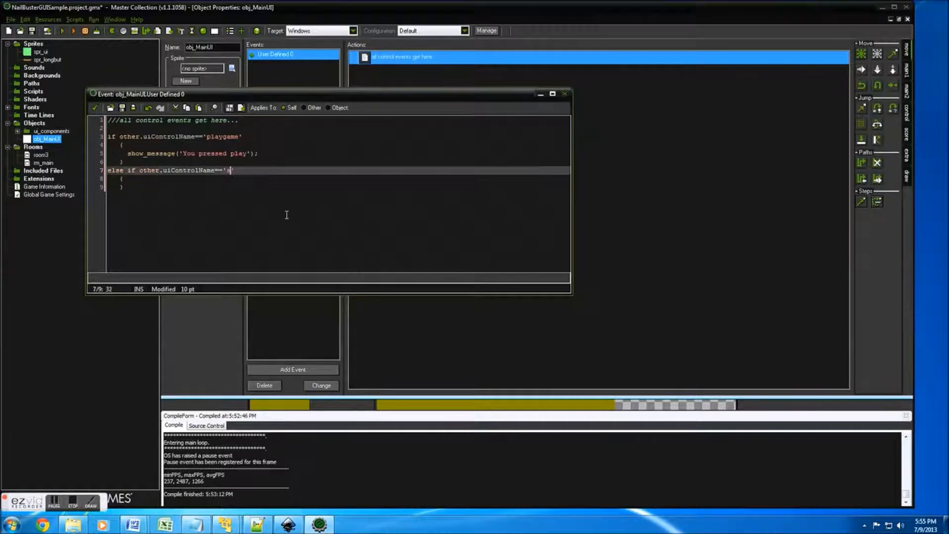
type("bout'")
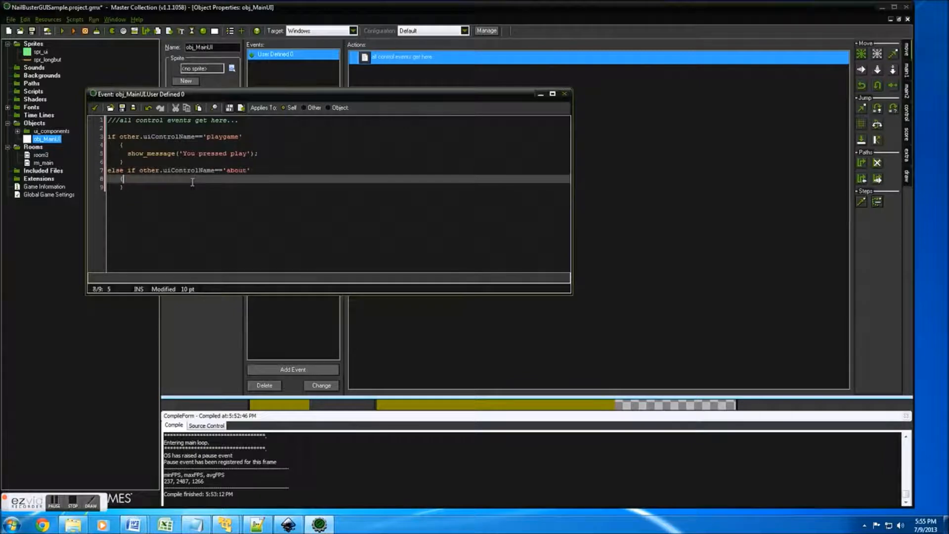
type("room_")
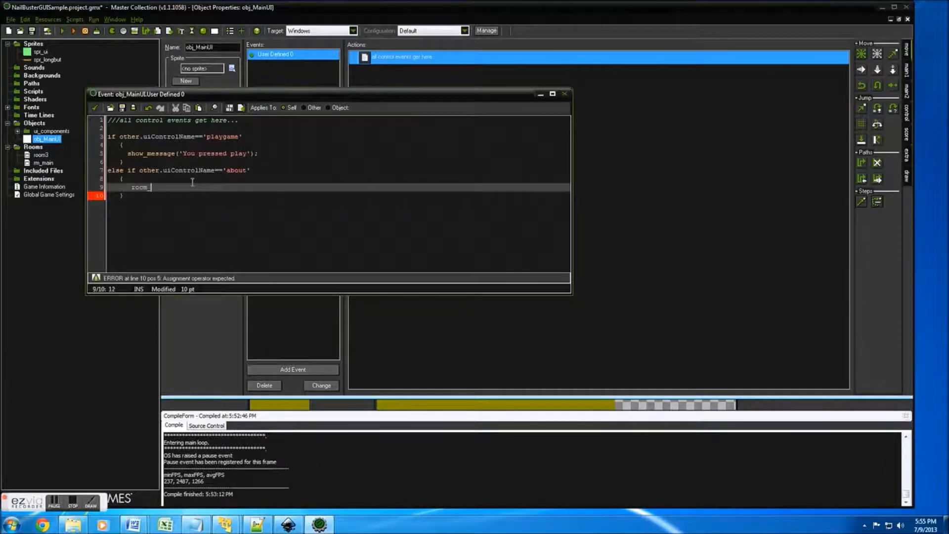
type("restart();")
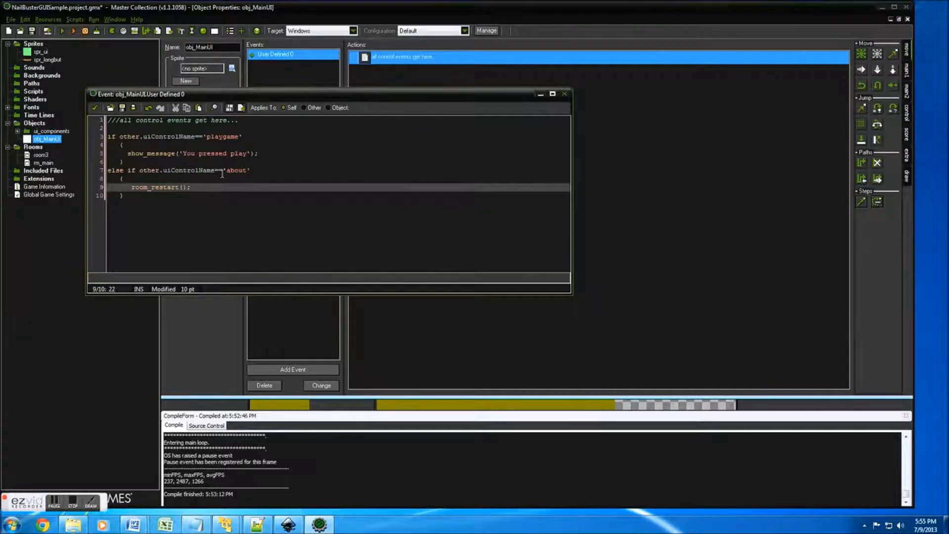
mouse_move(95, 108)
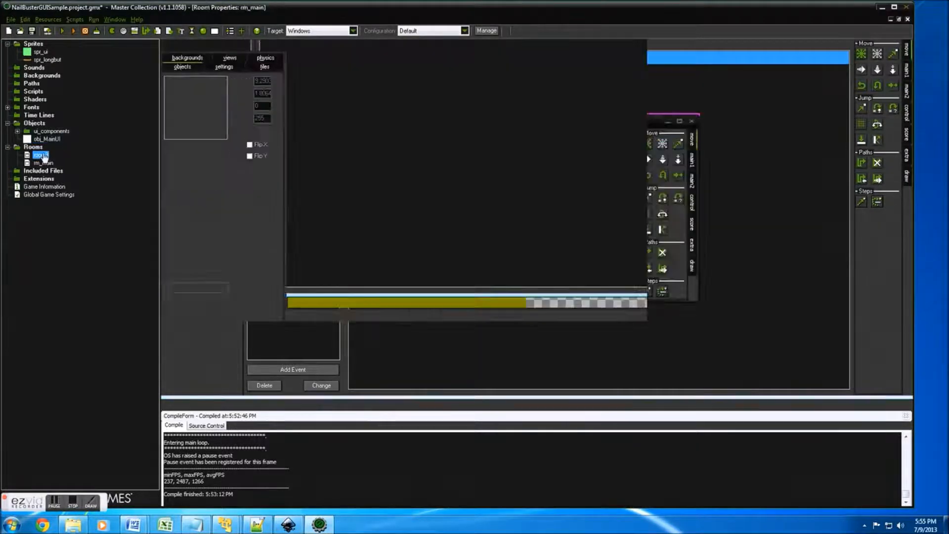
- Give the About button creation code uiEventObject=obj_MainUI and uiControlName='about'
left_click(182, 67)
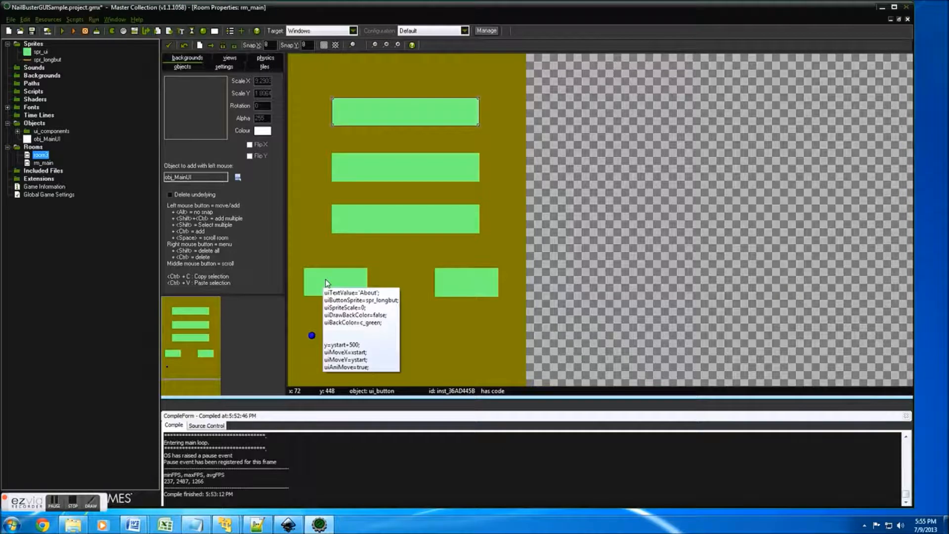
double_click(334, 281)
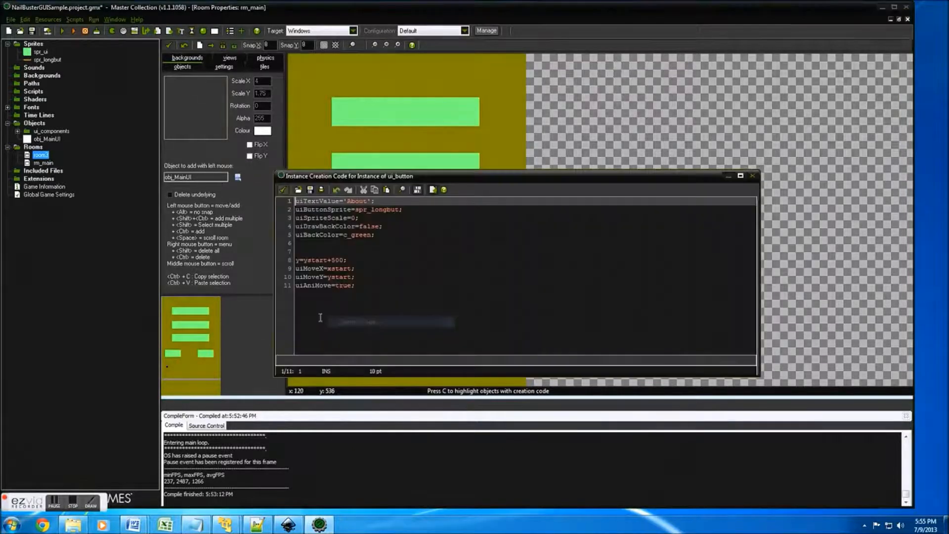
type("uiEventObject=")
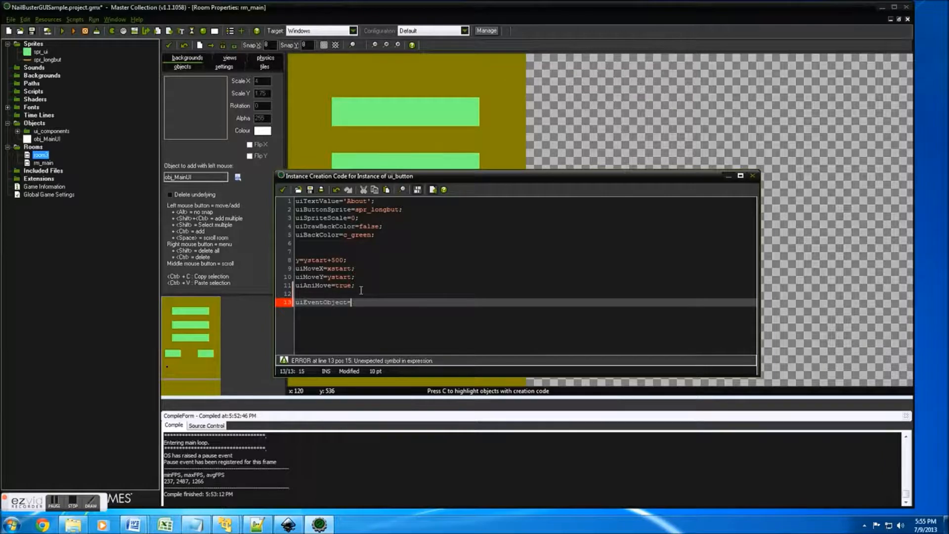
type("obj_MainUI;")
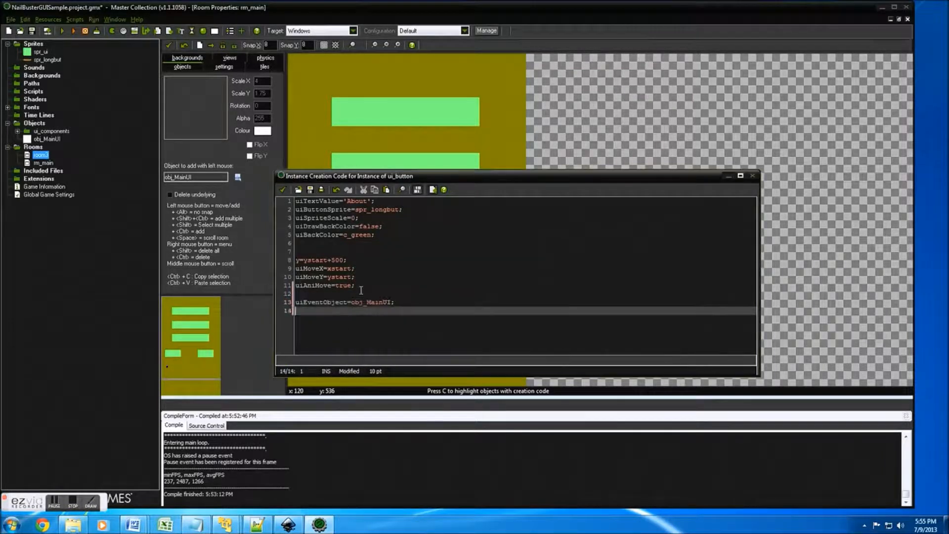
type("uiControlName='about")
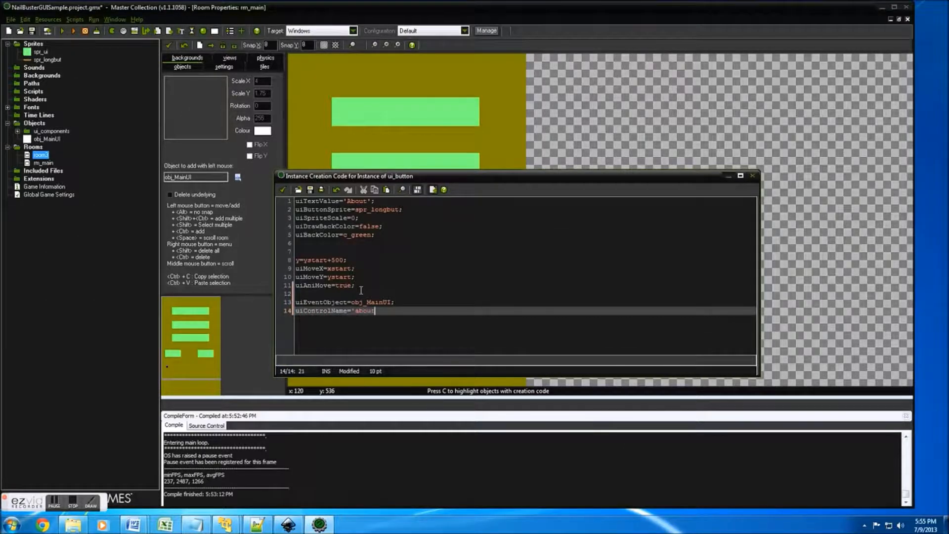
type("';")
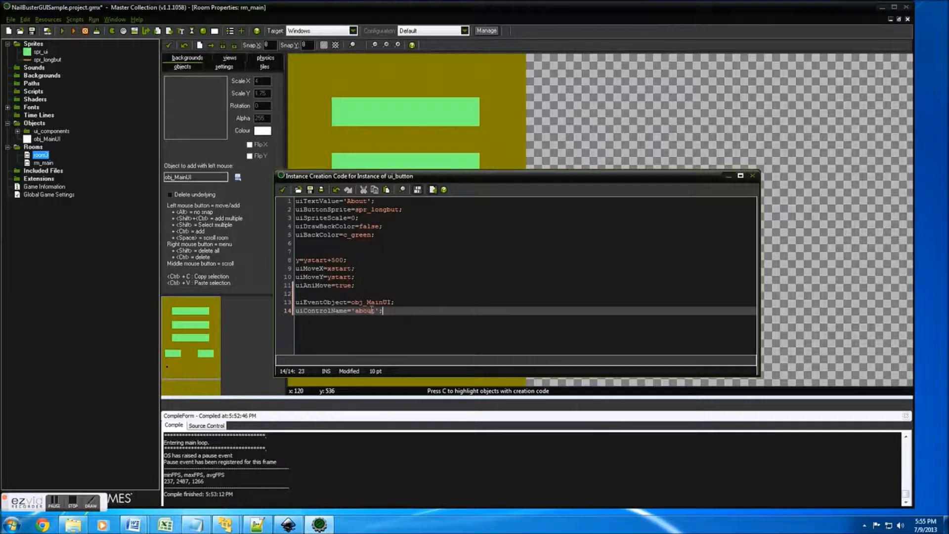
mouse_move(282, 189)
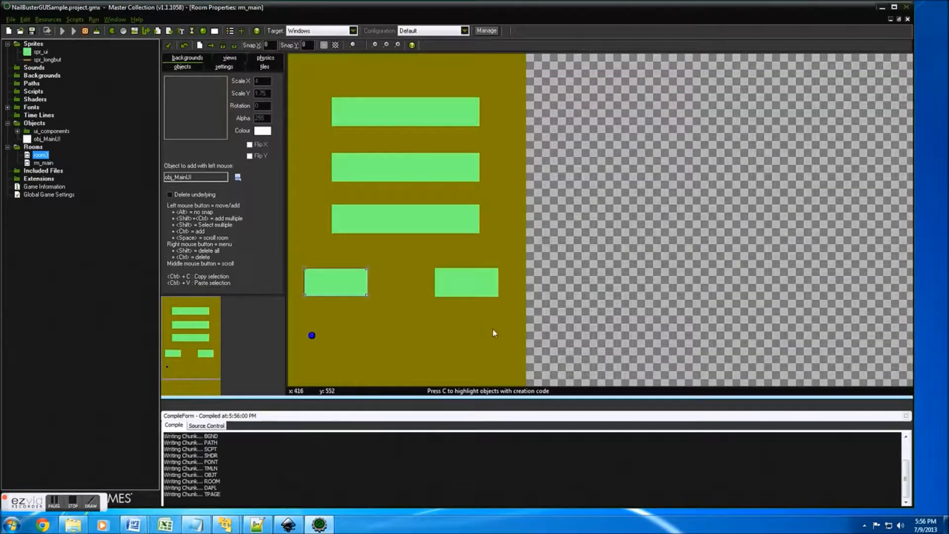
left_click(62, 31)
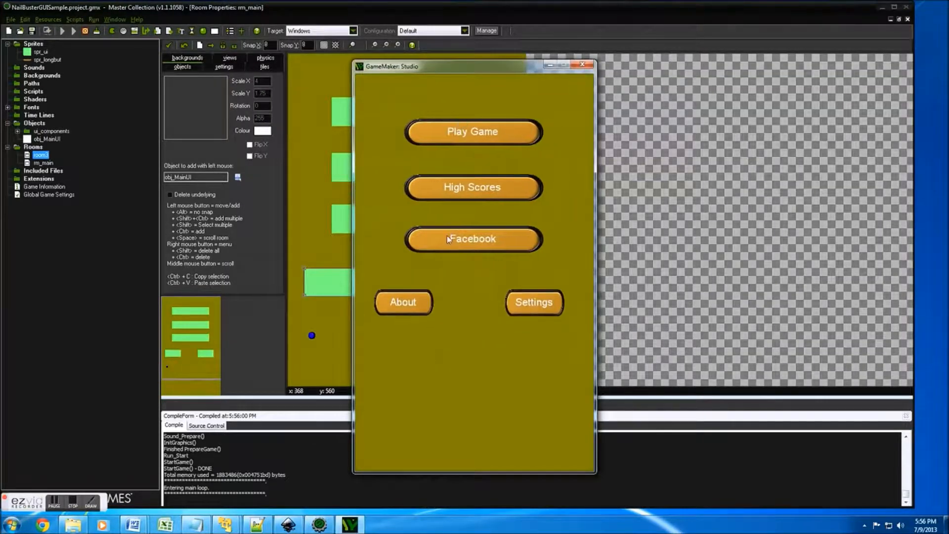
mouse_move(471, 131)
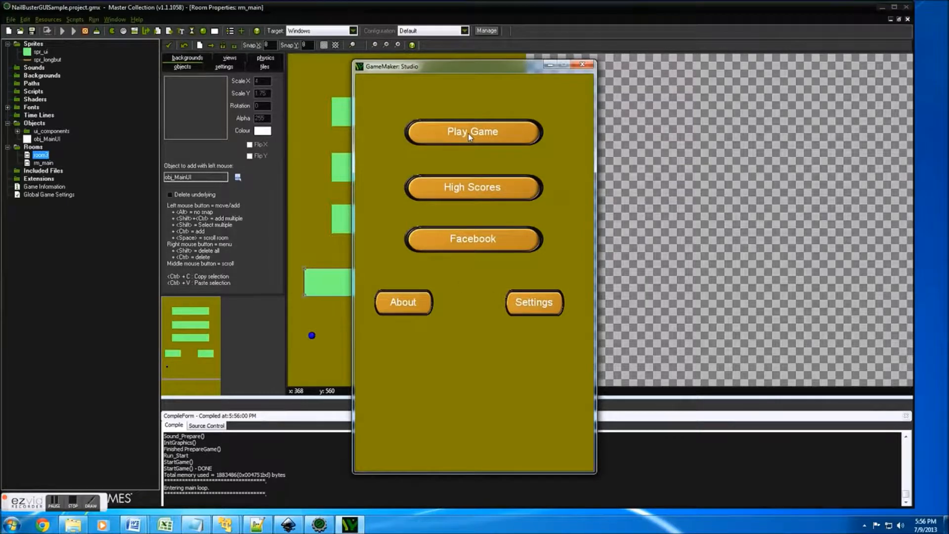
left_click(474, 131)
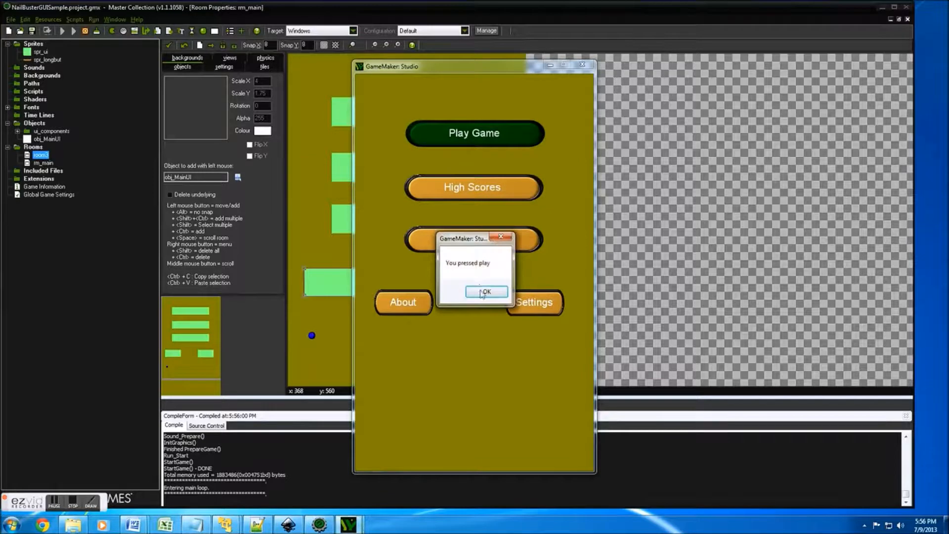
left_click(485, 291)
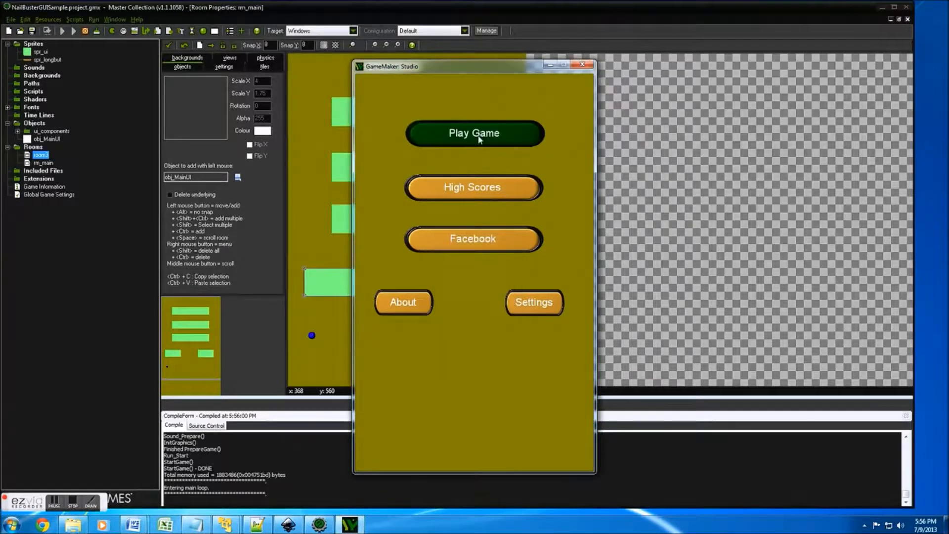
left_click(474, 133)
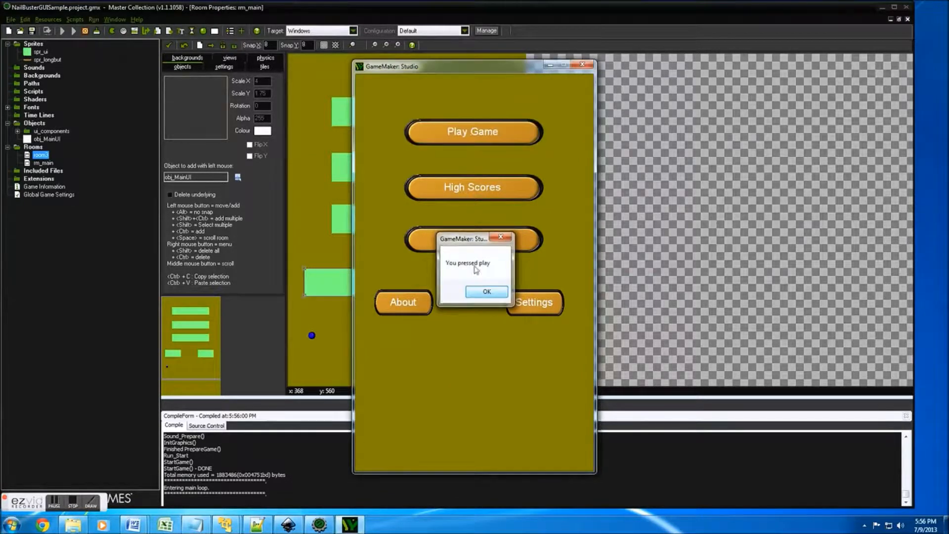
left_click(486, 291)
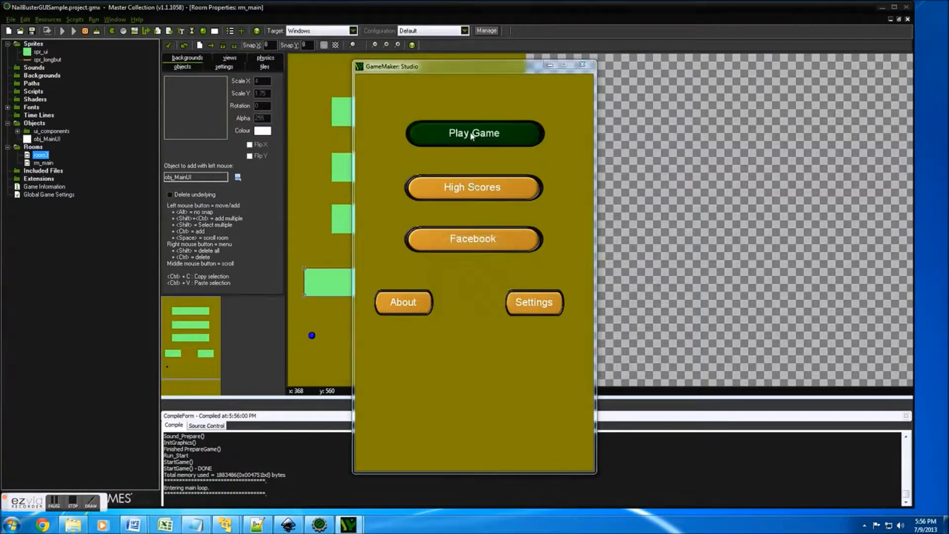
left_click(474, 133)
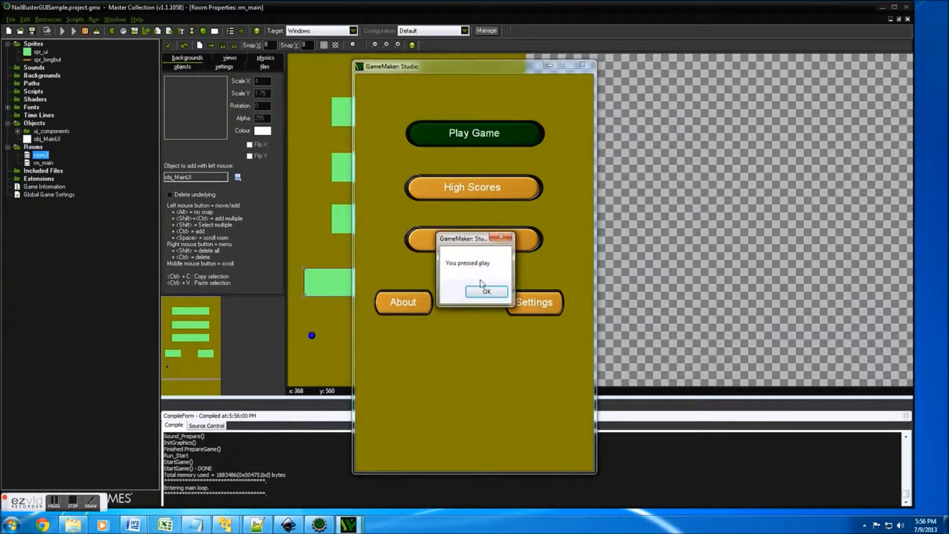
left_click(486, 291)
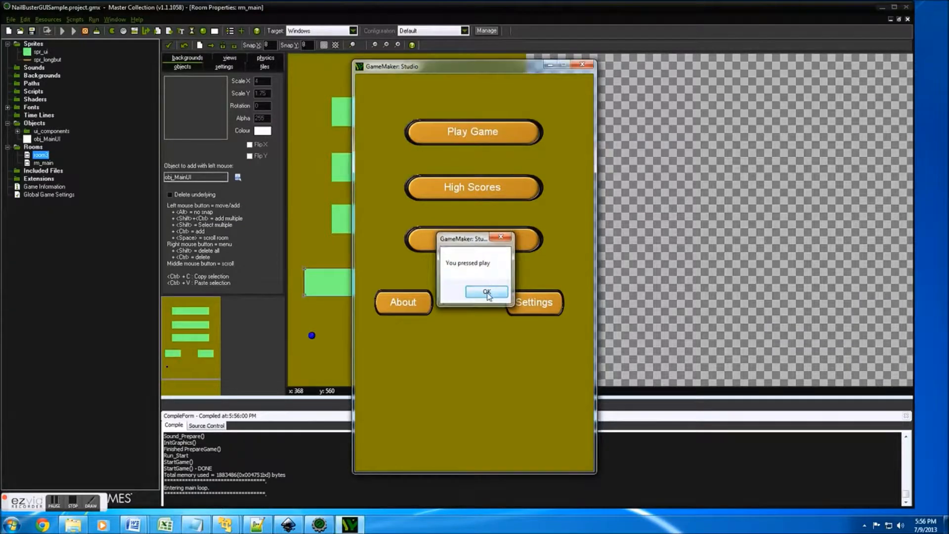
left_click(486, 292)
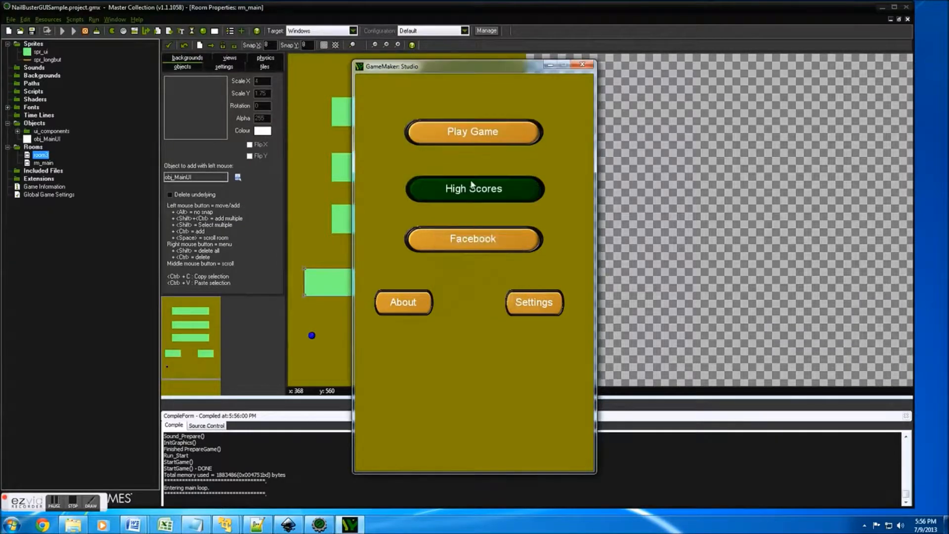
mouse_move(466, 237)
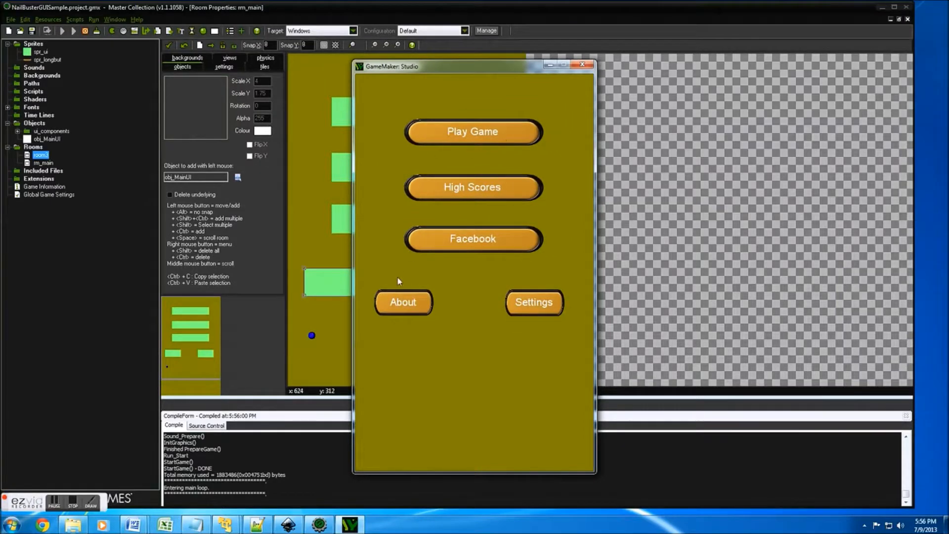
mouse_move(428, 157)
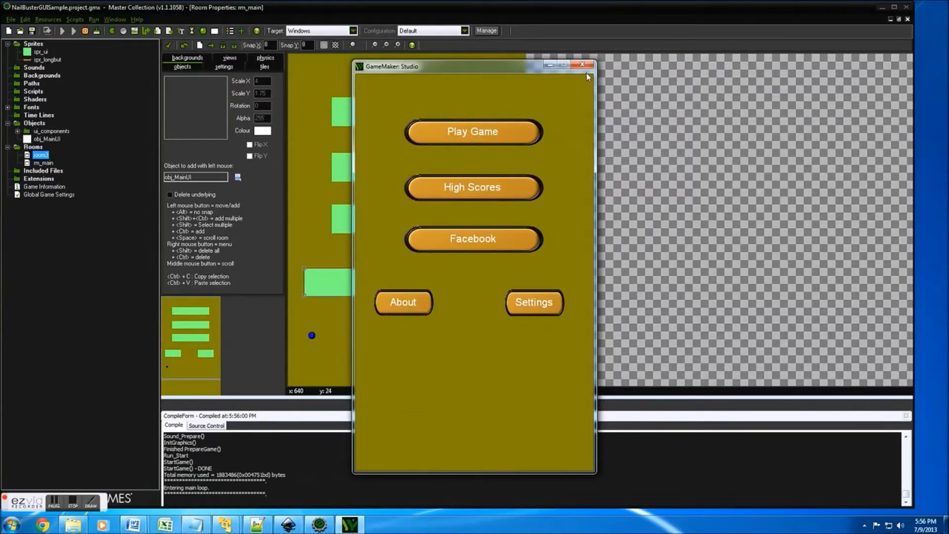
left_click(472, 132)
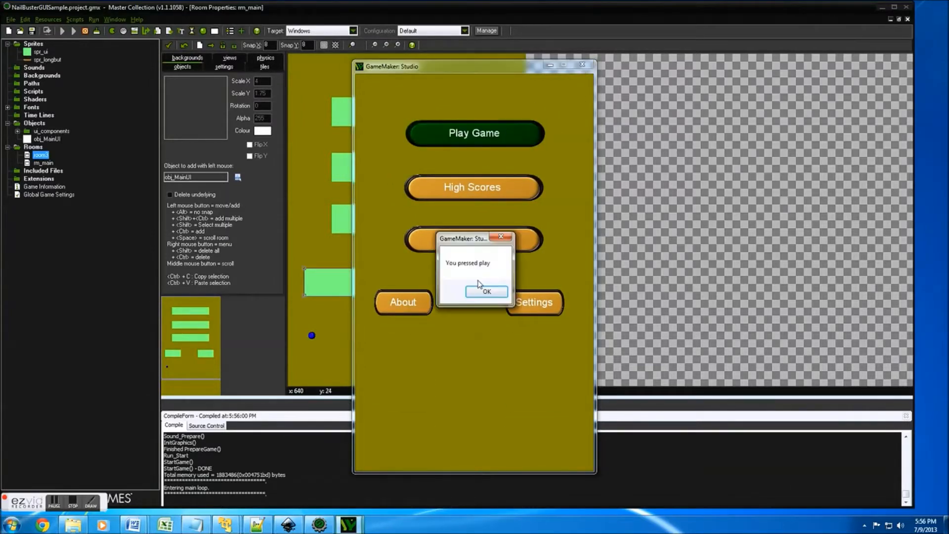
left_click(486, 291)
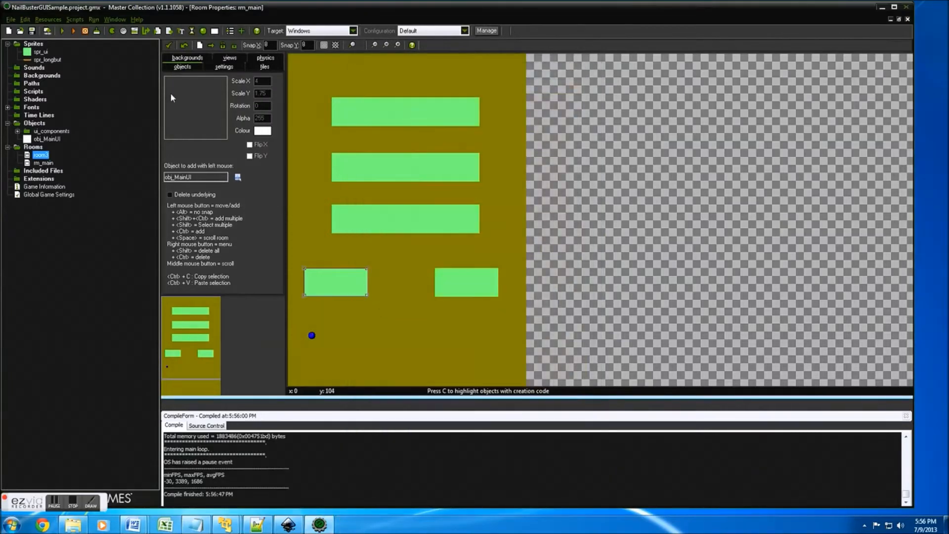